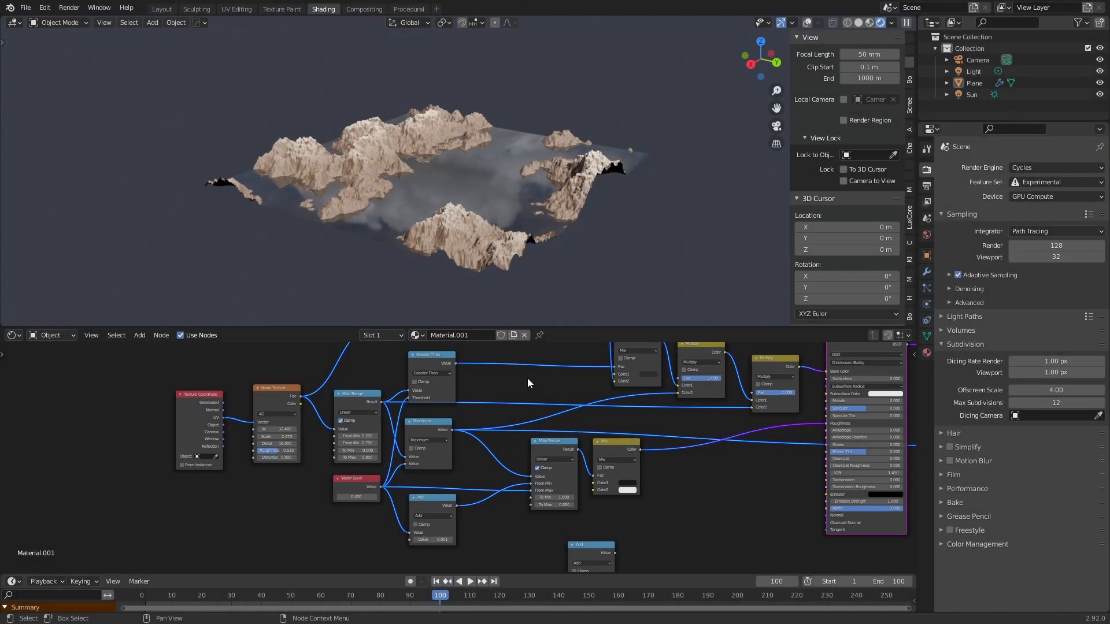
mouse_move(357, 163)
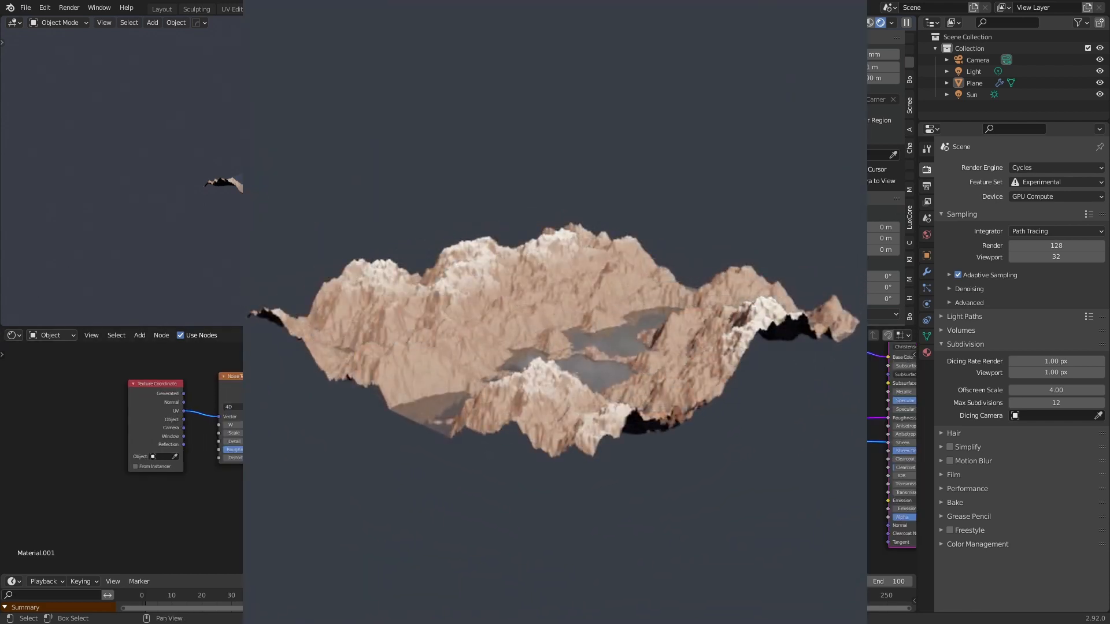
Switch to the Layout workspace after previewing the finished terrain.
click(323, 8)
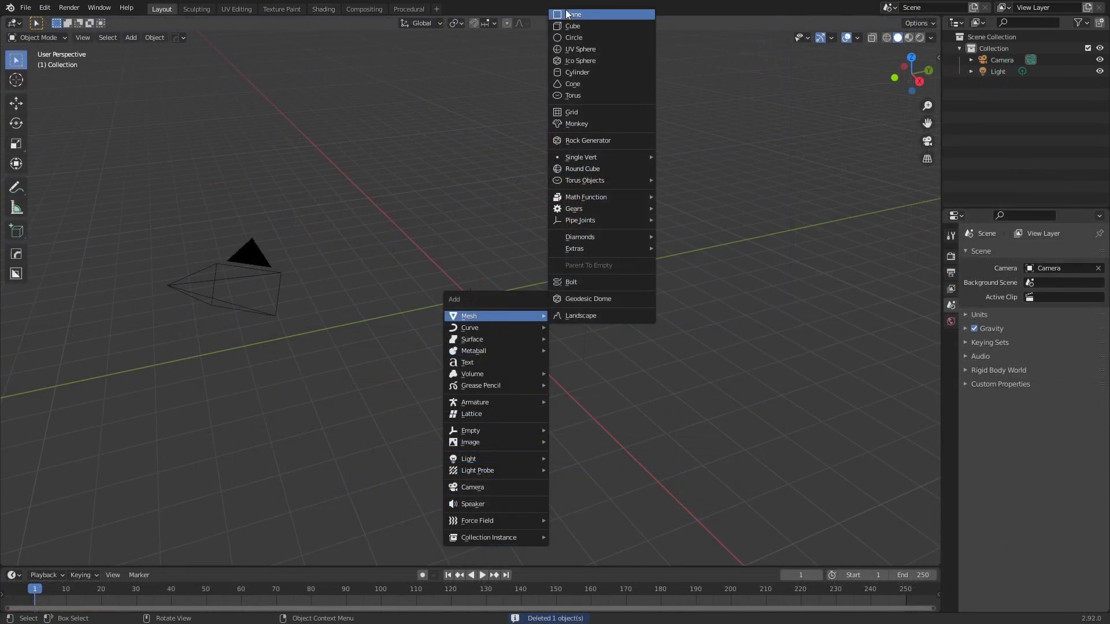
Add a plane and set rendering to Cycles on GPU with the Experimental feature set and subdivision settings expanded.
click(574, 14)
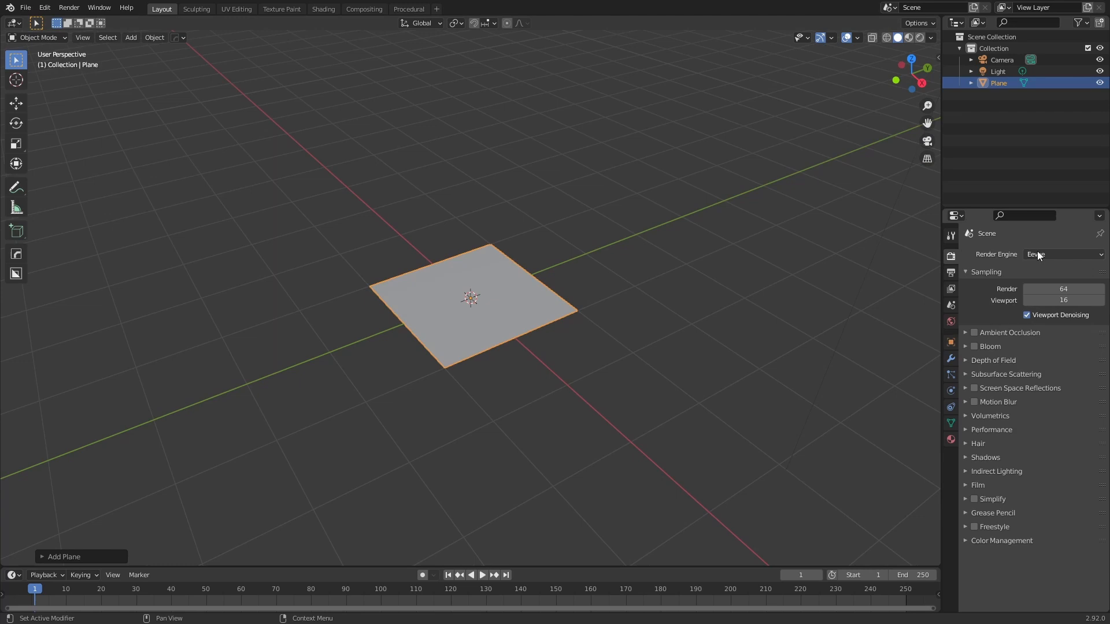
click(1062, 254)
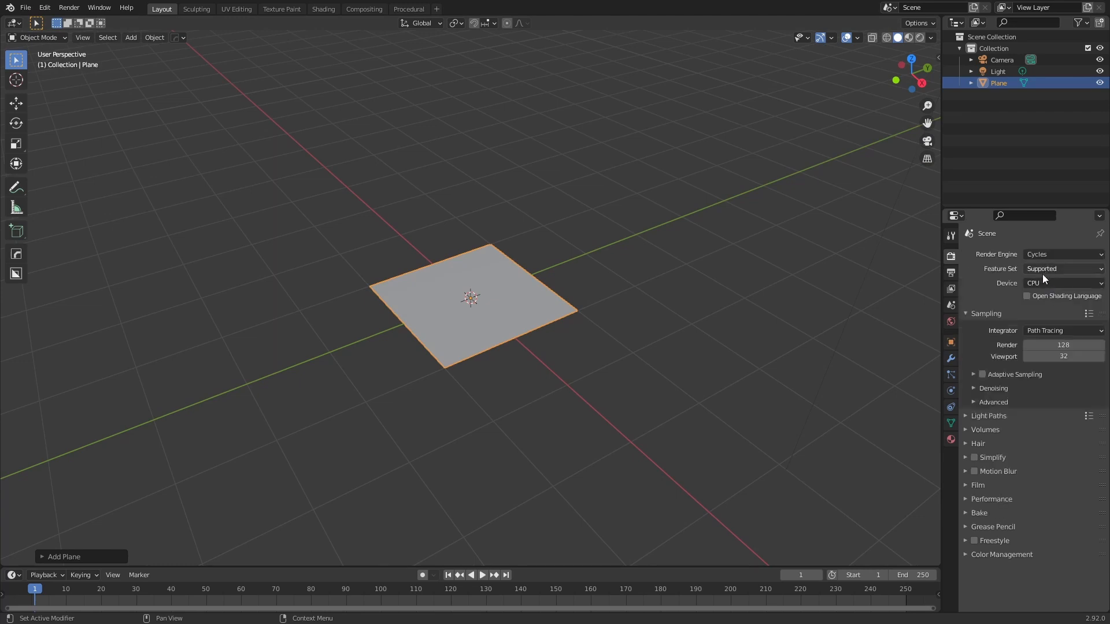
click(1062, 283)
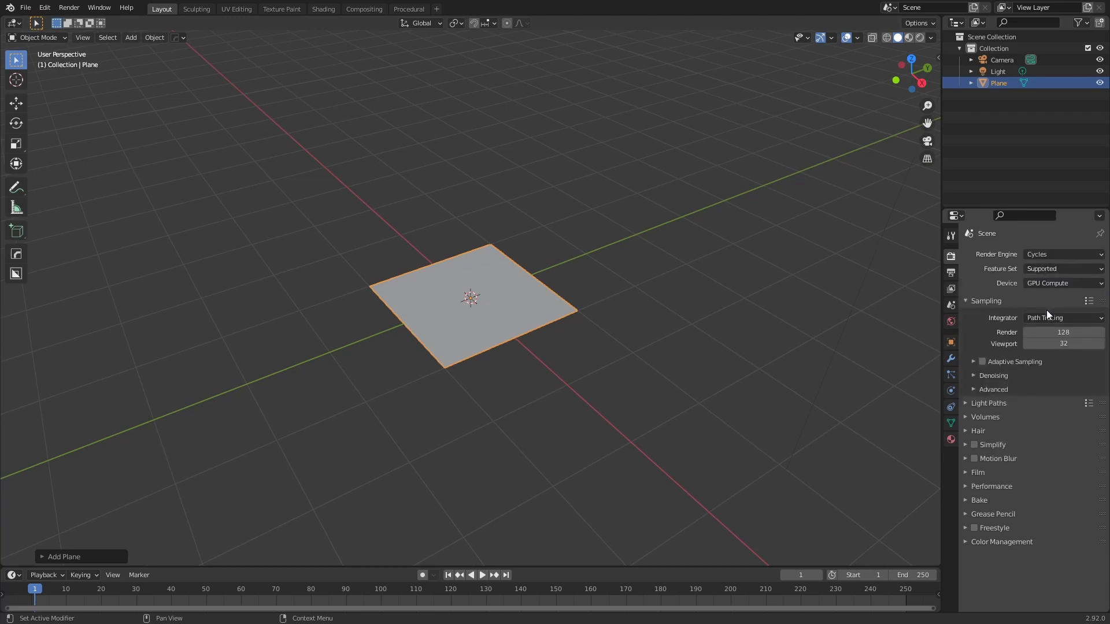
mouse_move(1038, 267)
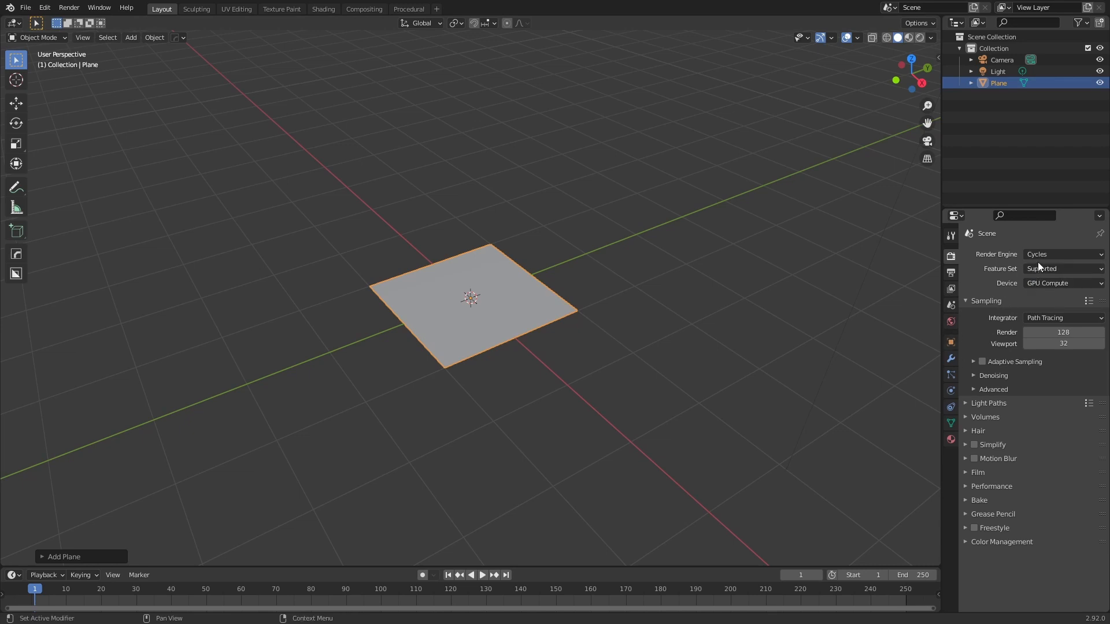
click(1061, 268)
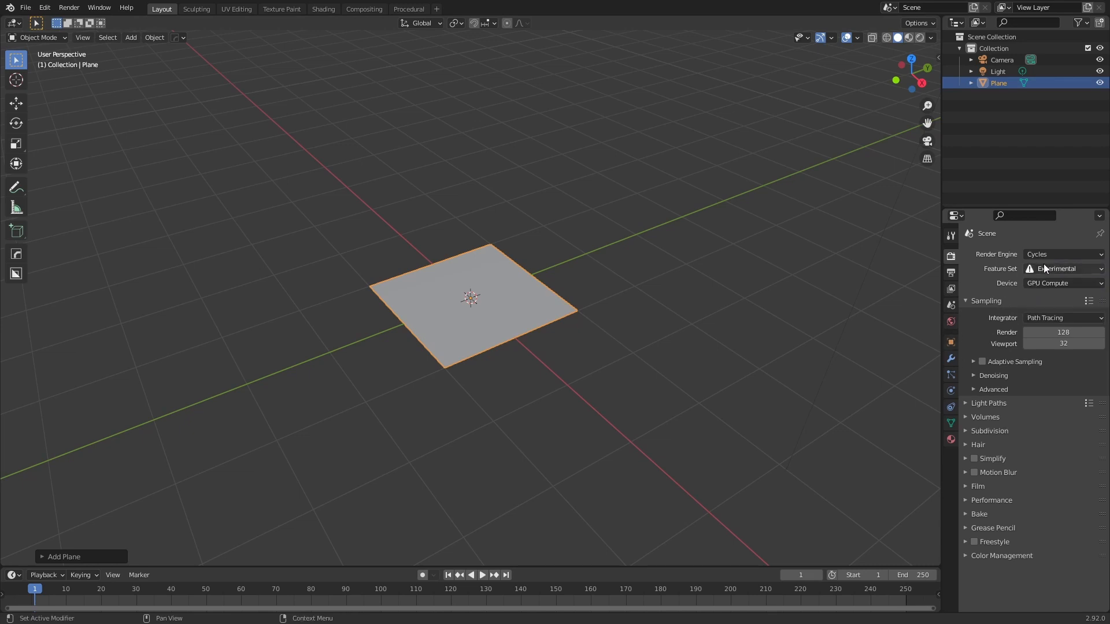
click(990, 430)
text(1)
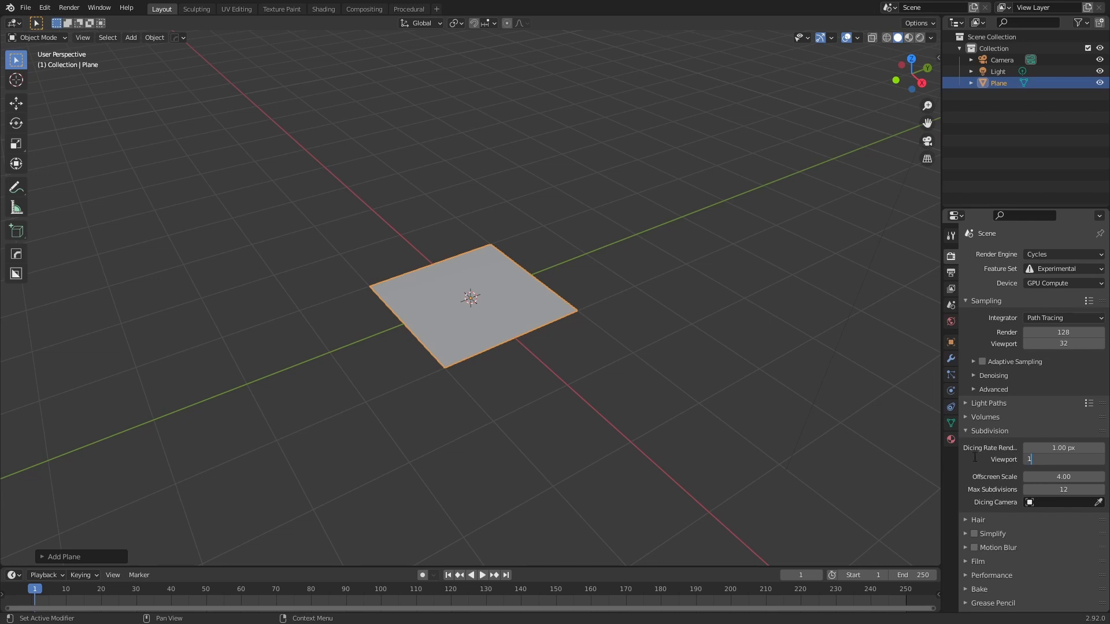
Move to the Shading workspace and create a new material for the plane.
click(322, 8)
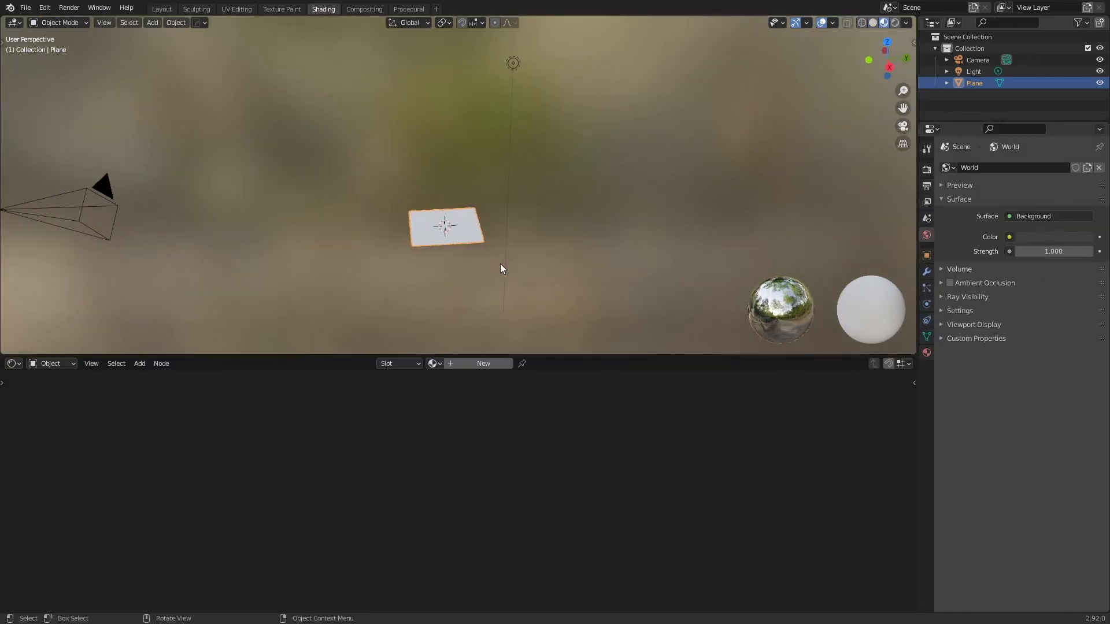
click(483, 363)
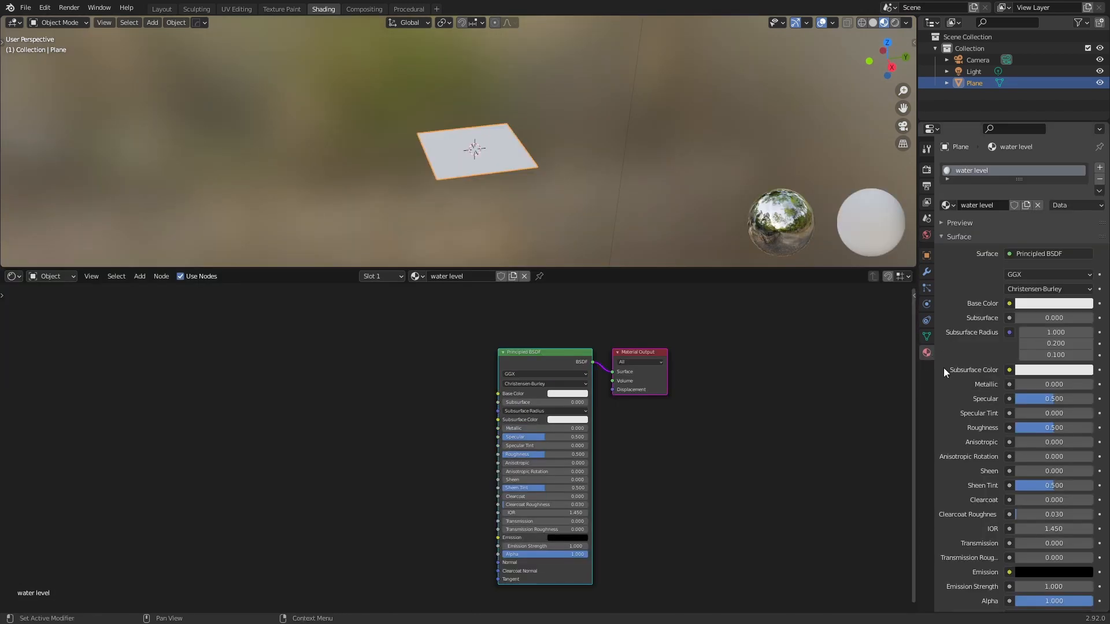
Set the material's displacement method to Displacement Only and add a Displacement node.
scroll(down, 3)
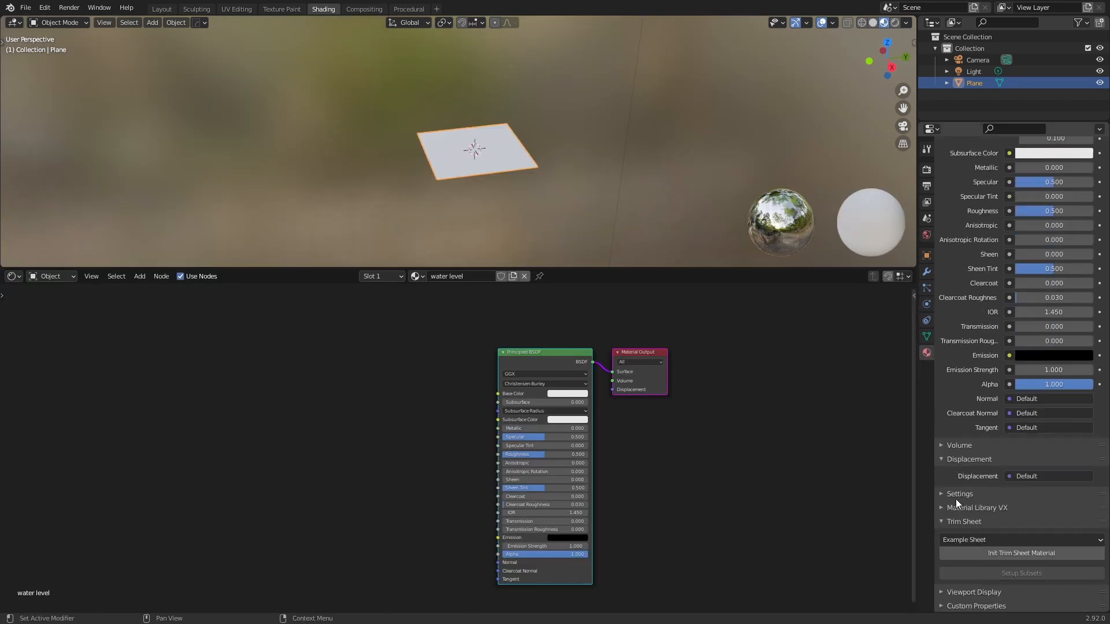
click(960, 494)
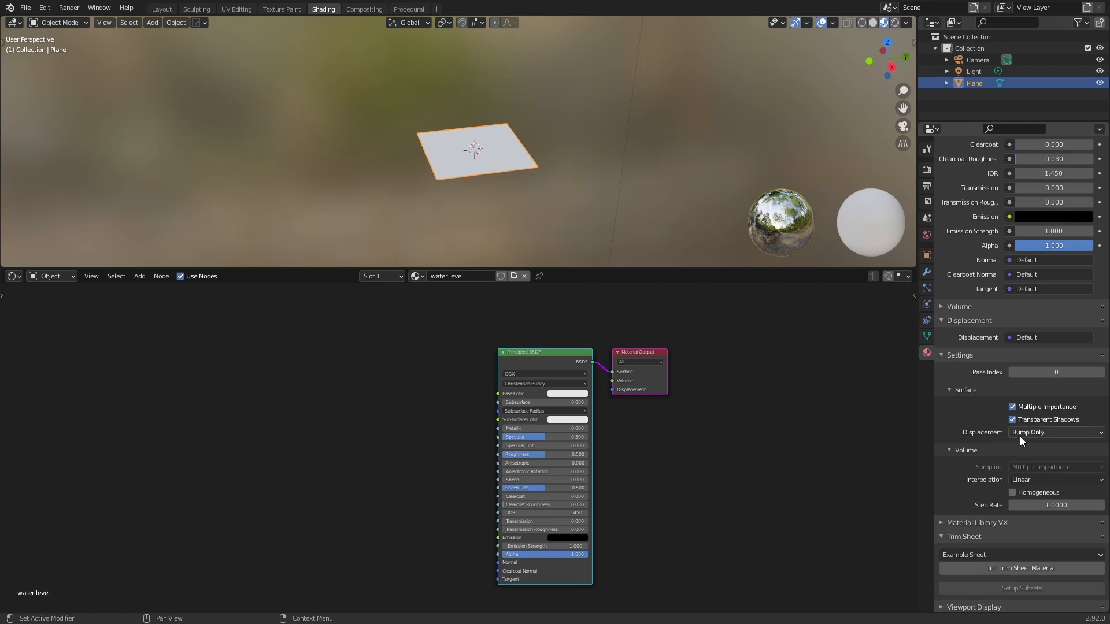
click(1054, 431)
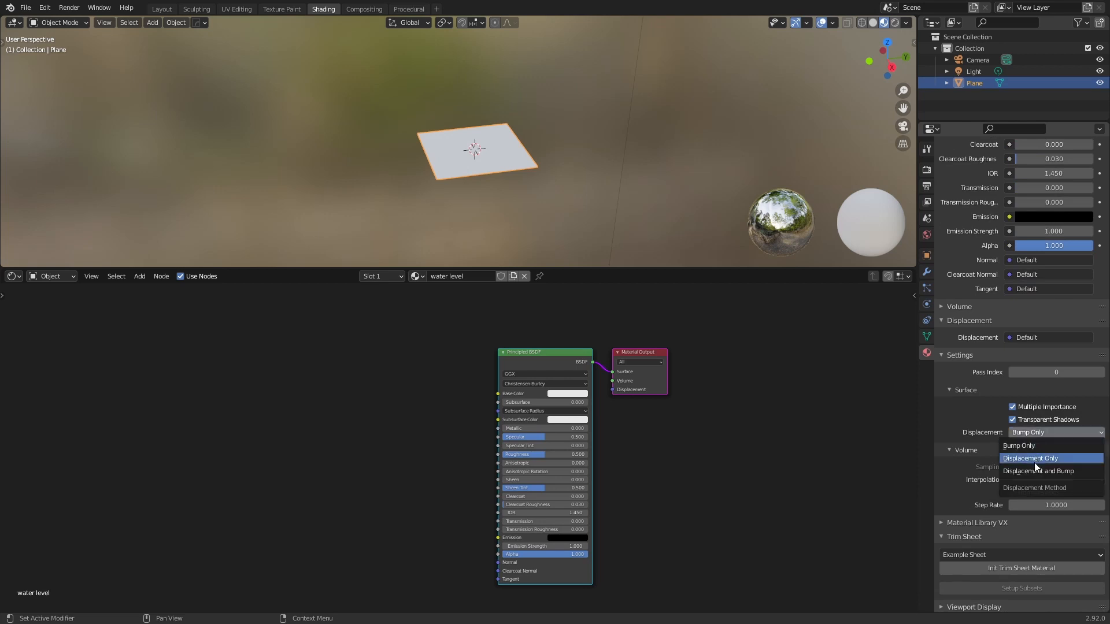
click(1030, 457)
text(dis)
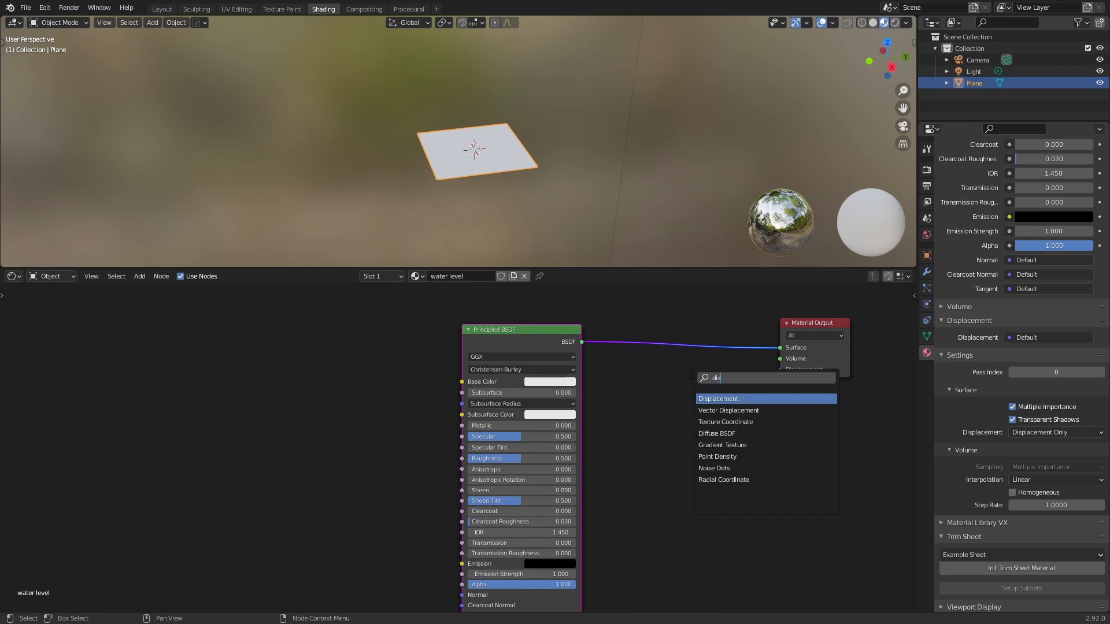
click(718, 397)
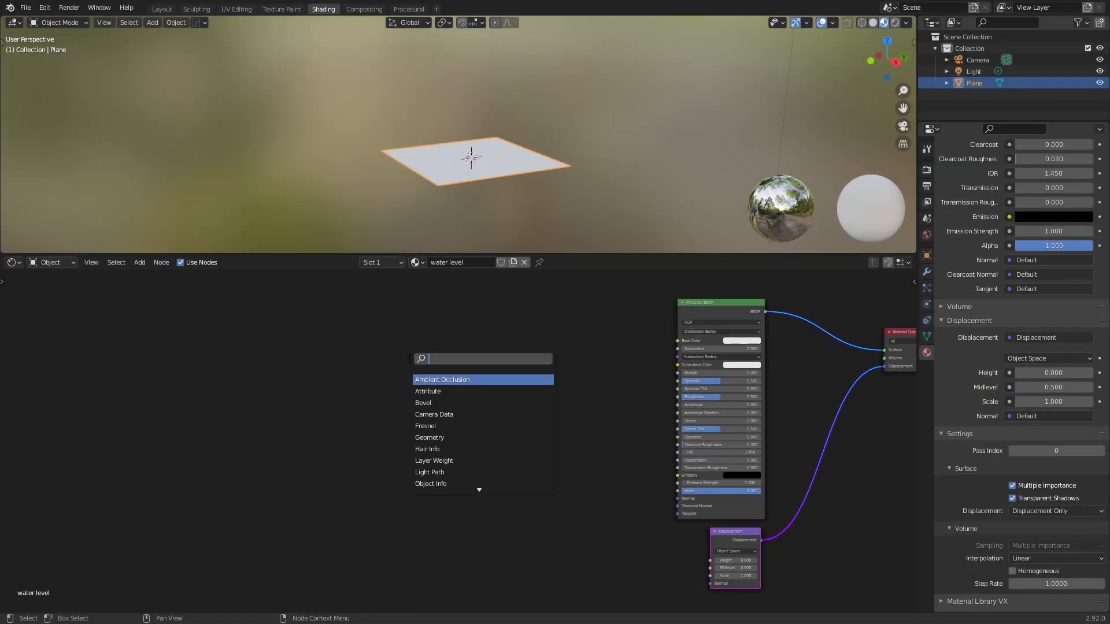
Add Texture Coordinate and Noise Texture nodes via search to start the noise chain.
text(tex)
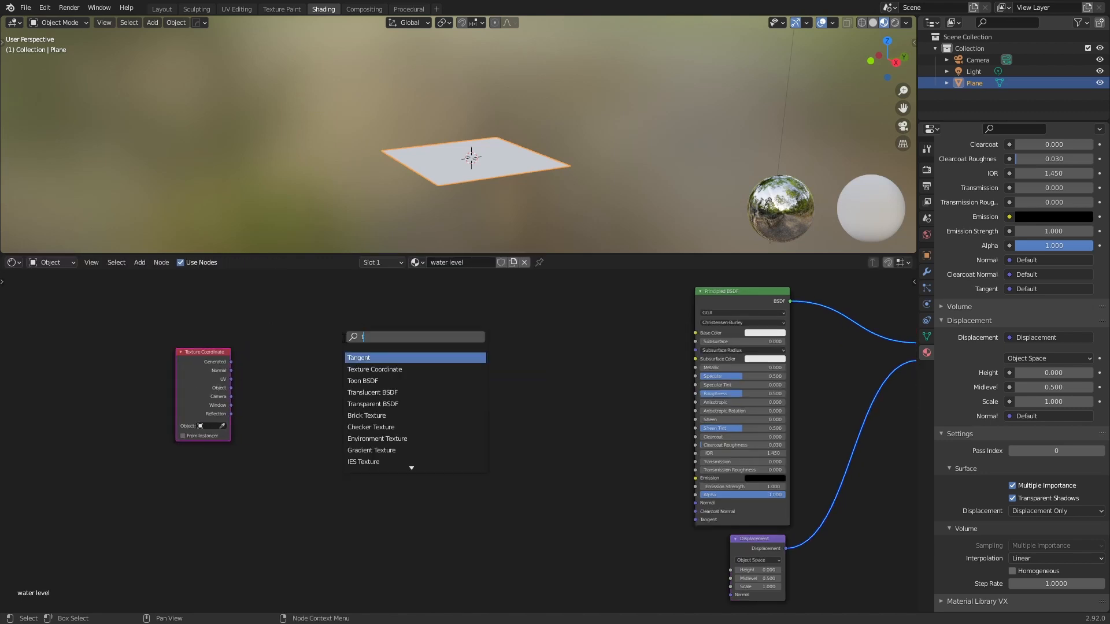
text(n)
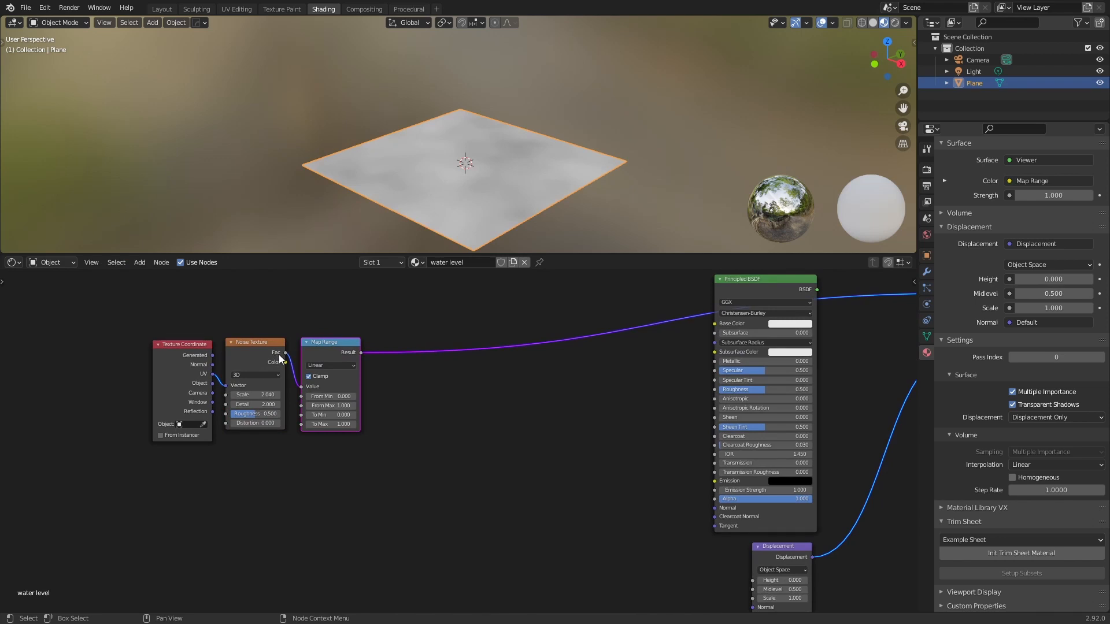
mouse_move(323, 356)
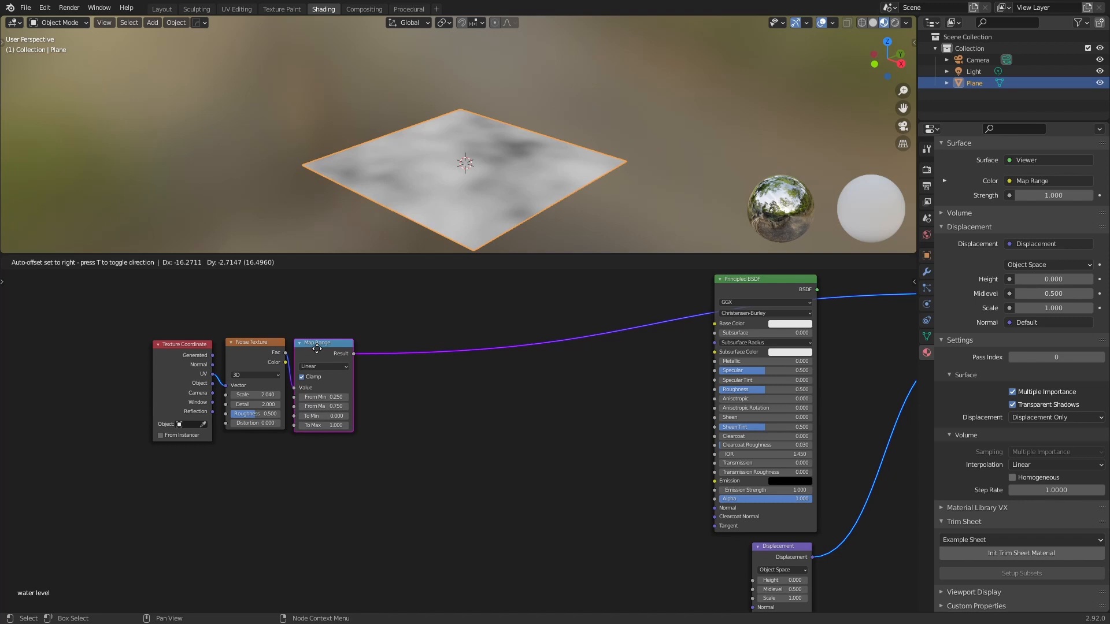
Connect the Map Range result to the Displacement node's Height input.
click(317, 348)
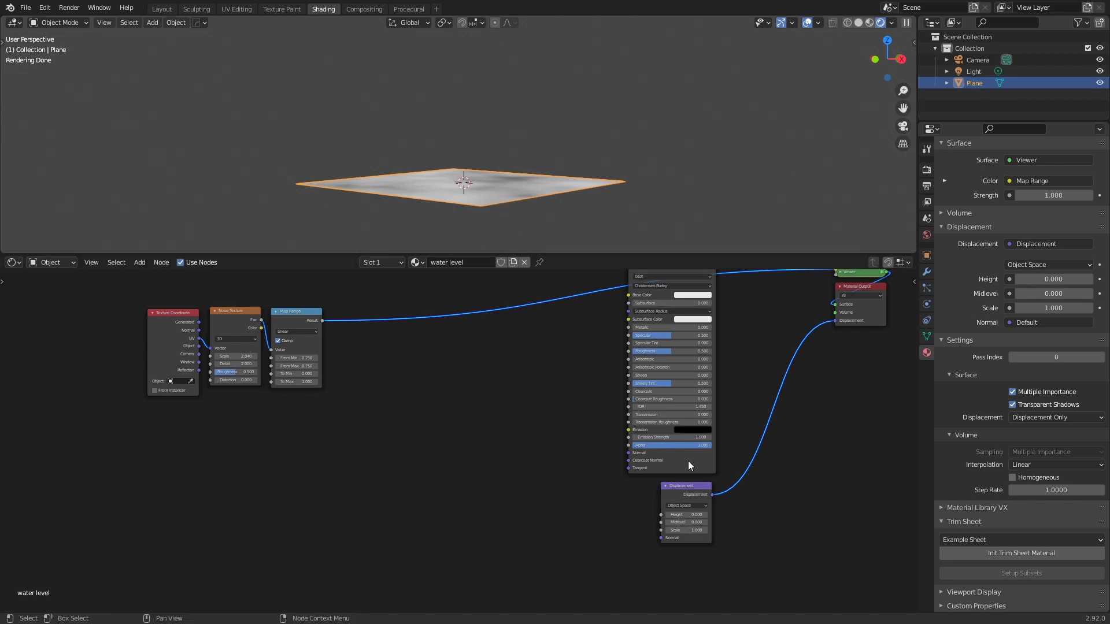
mouse_move(507, 193)
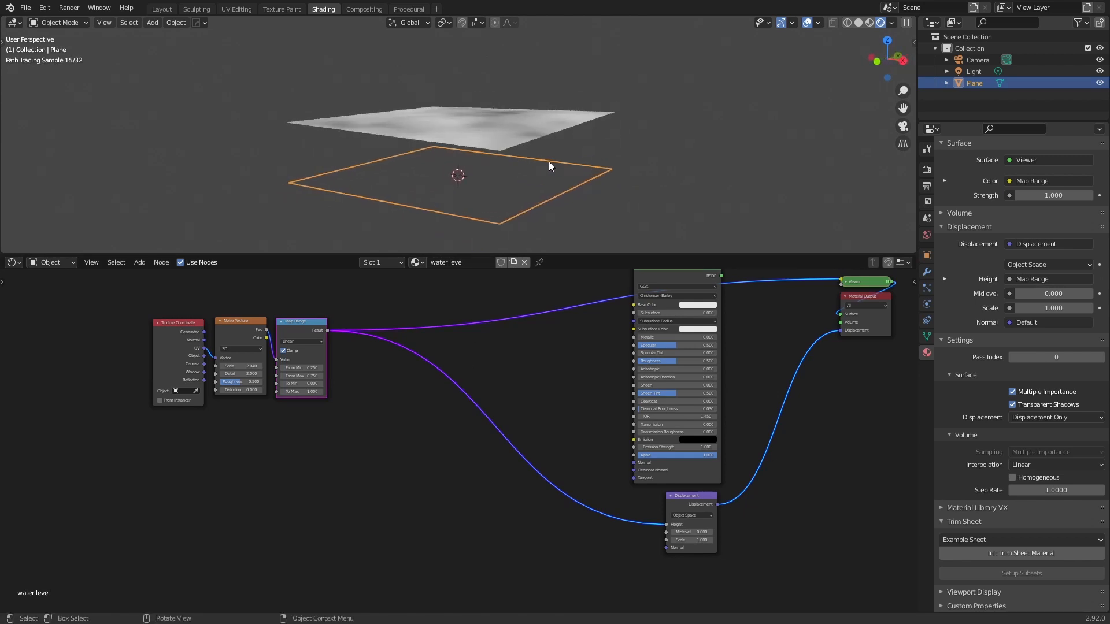
mouse_move(487, 162)
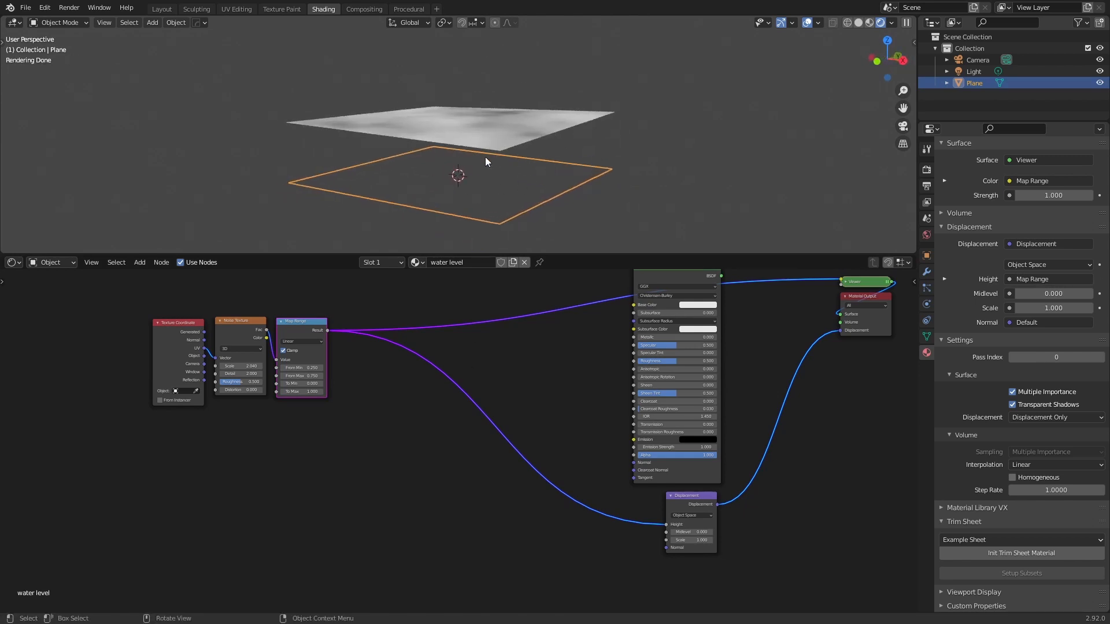
Add a Simple subdivision modifier to the plane with adaptive subdivision enabled.
click(925, 271)
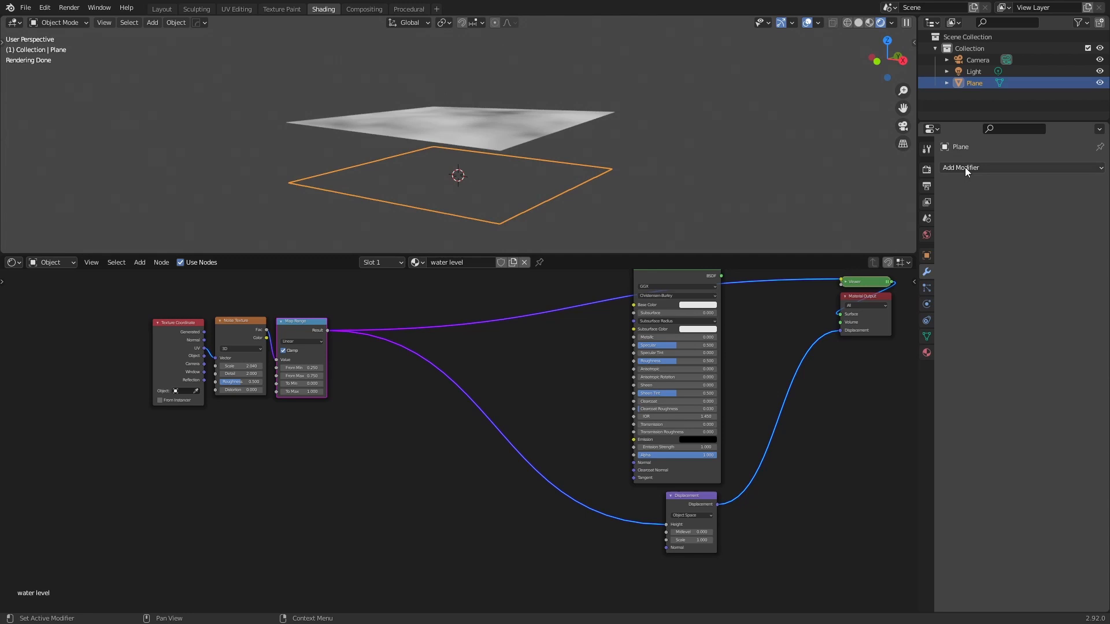
click(960, 168)
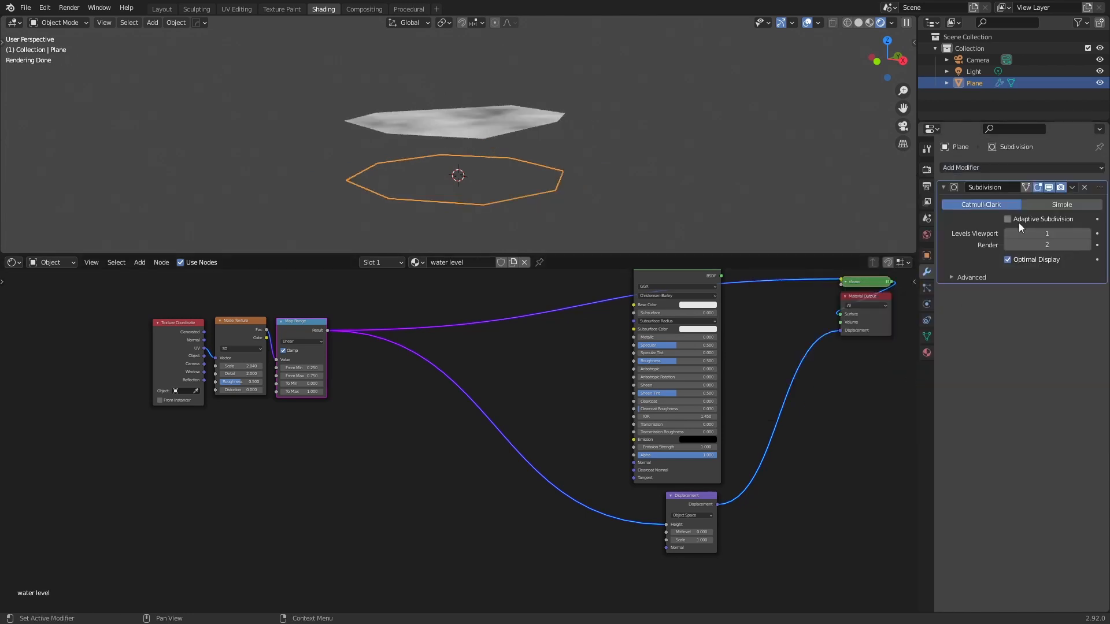
click(1061, 205)
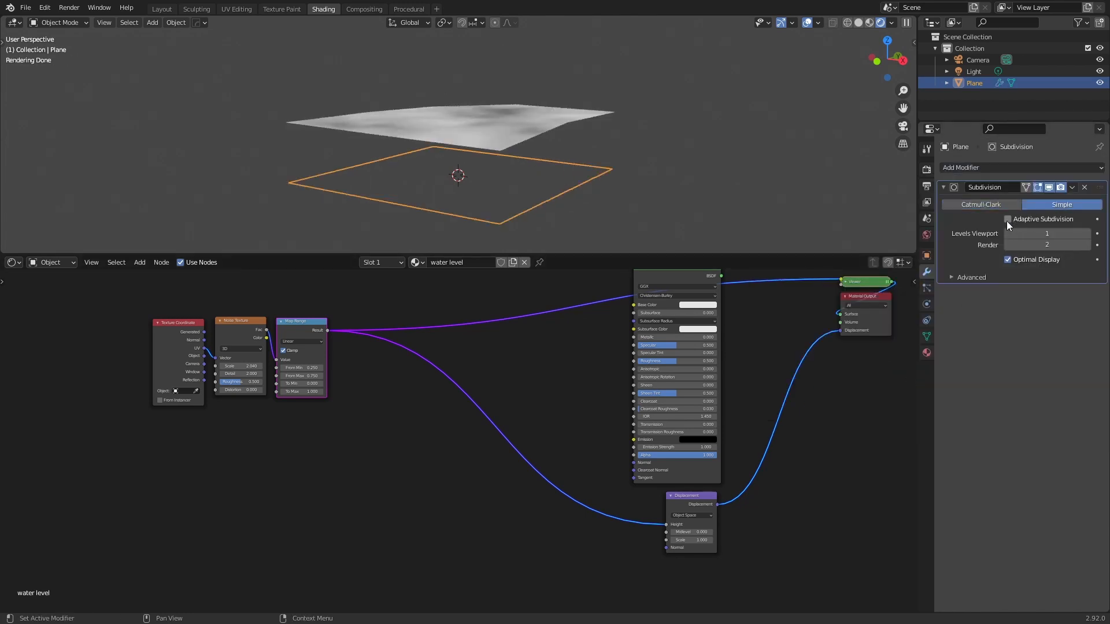
click(1007, 219)
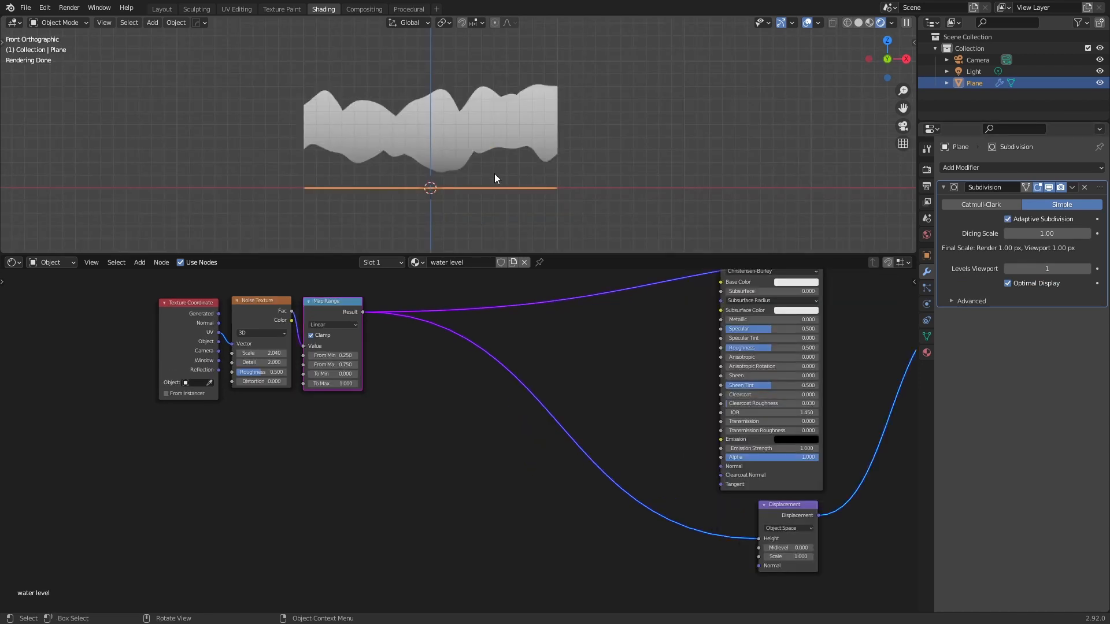
mouse_move(443, 170)
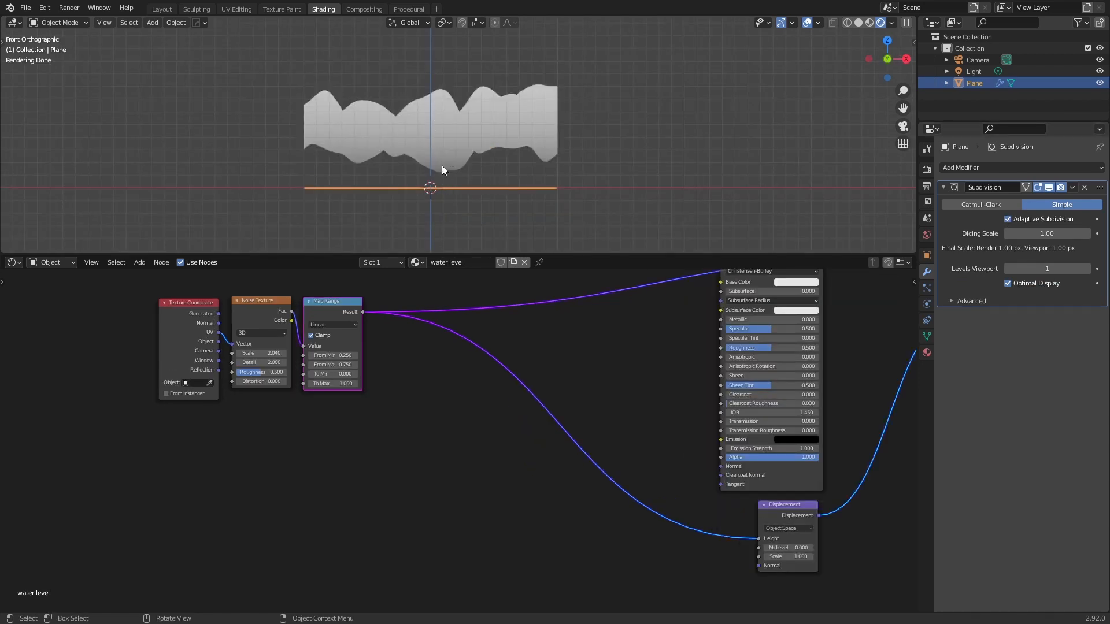
mouse_move(426, 62)
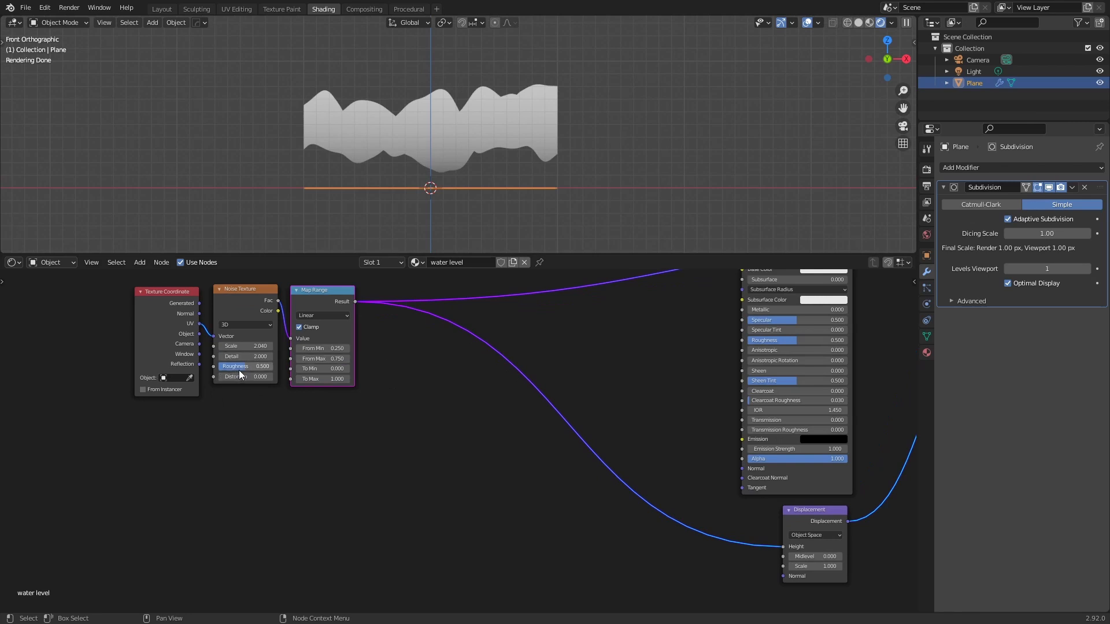
mouse_move(320, 324)
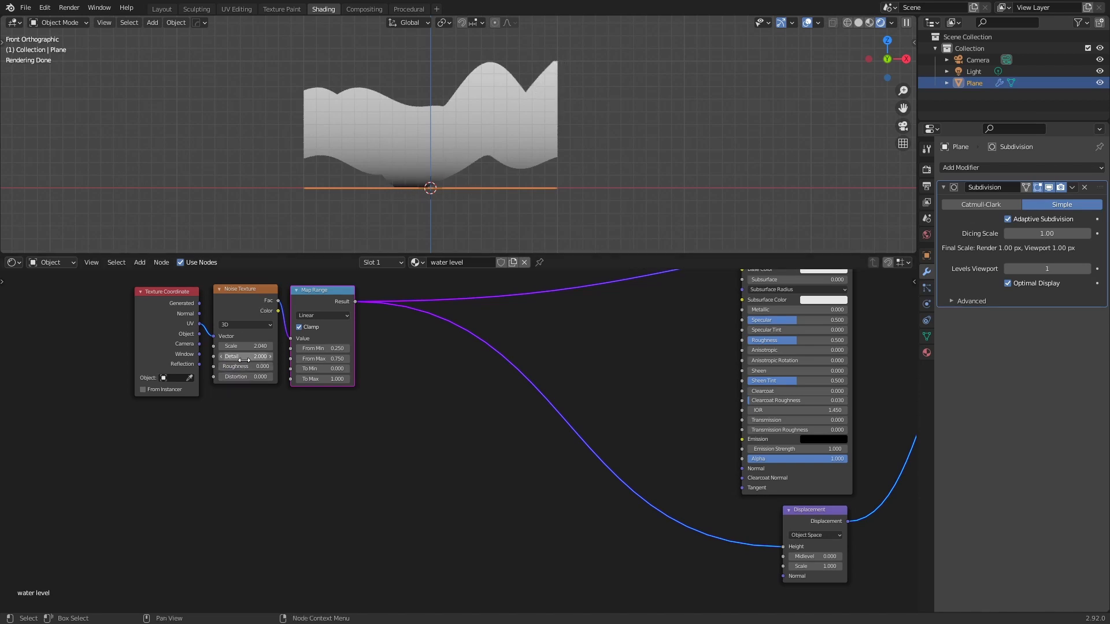
Raise the noise texture's detail to 16.
click(244, 356)
text(16)
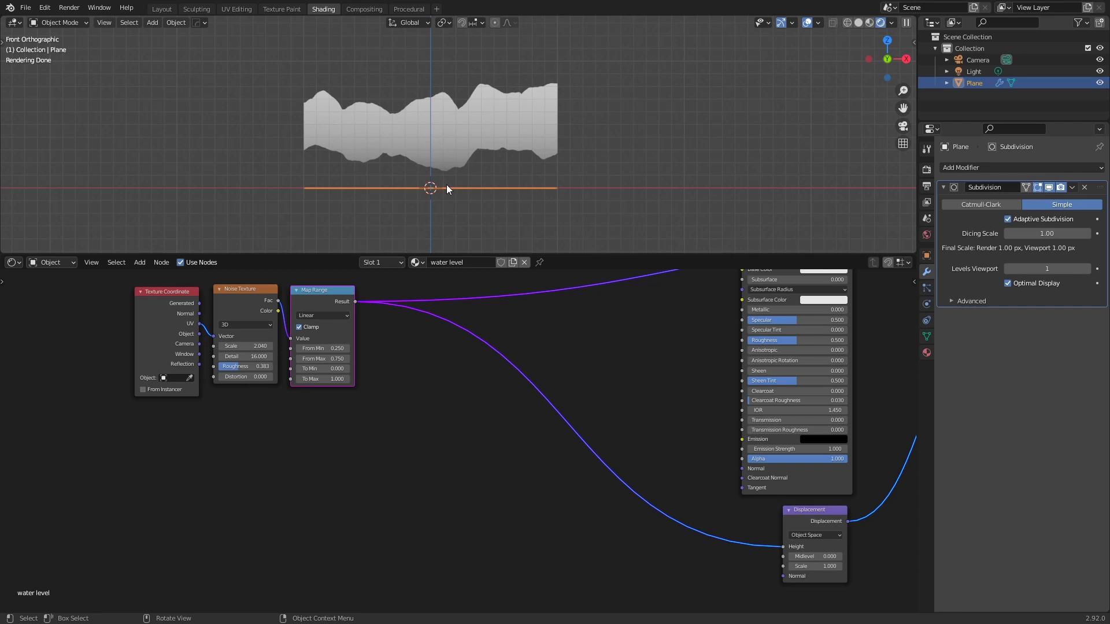
mouse_move(441, 187)
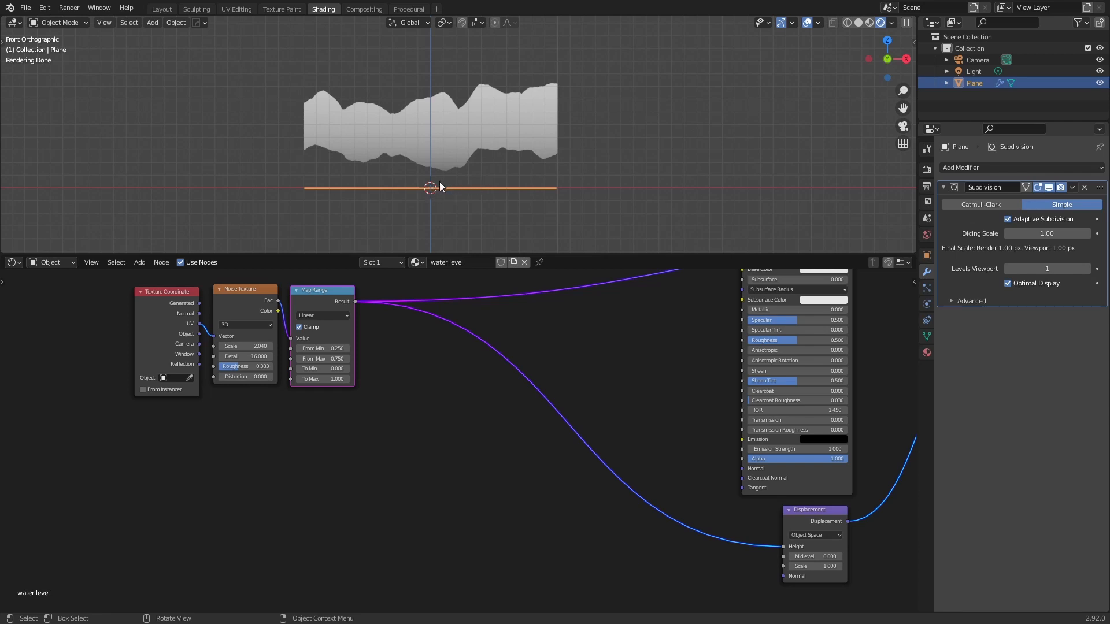
mouse_move(452, 189)
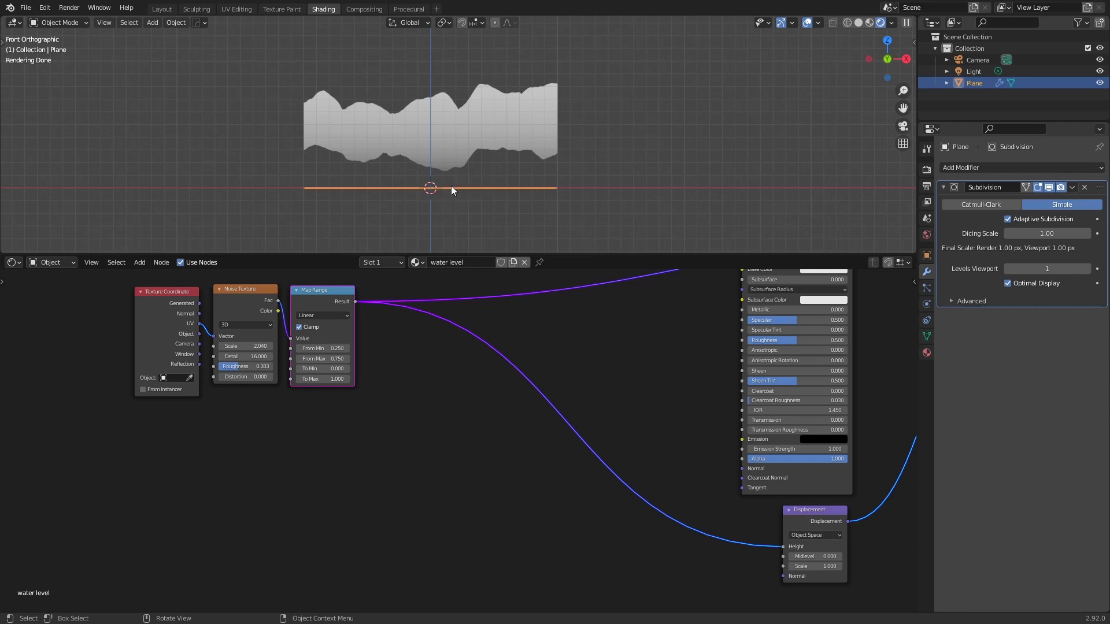
mouse_move(453, 178)
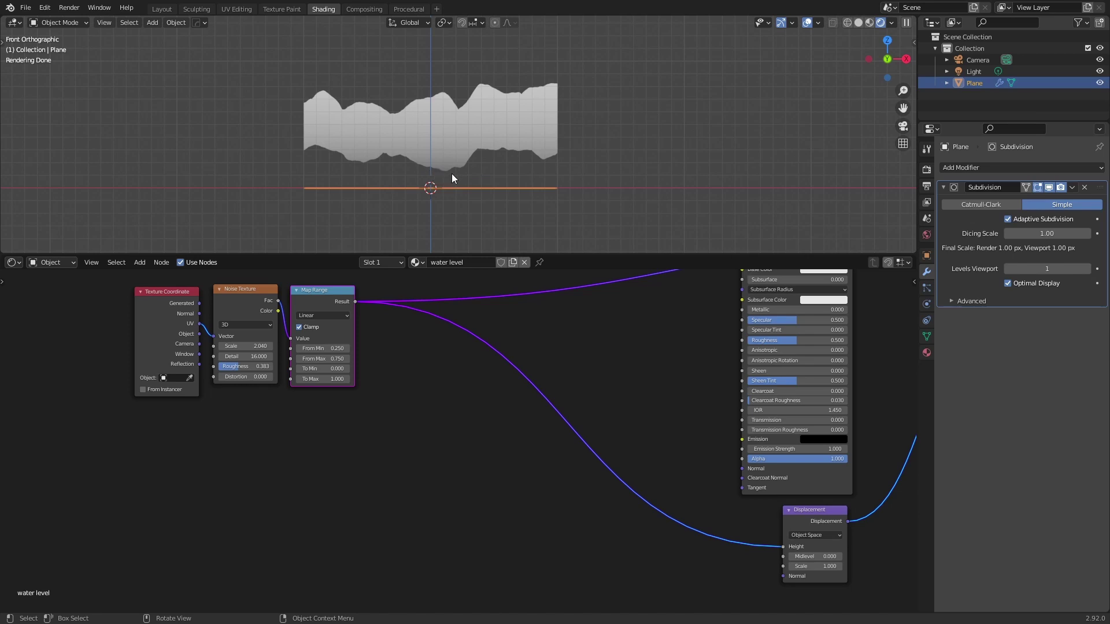
mouse_move(447, 191)
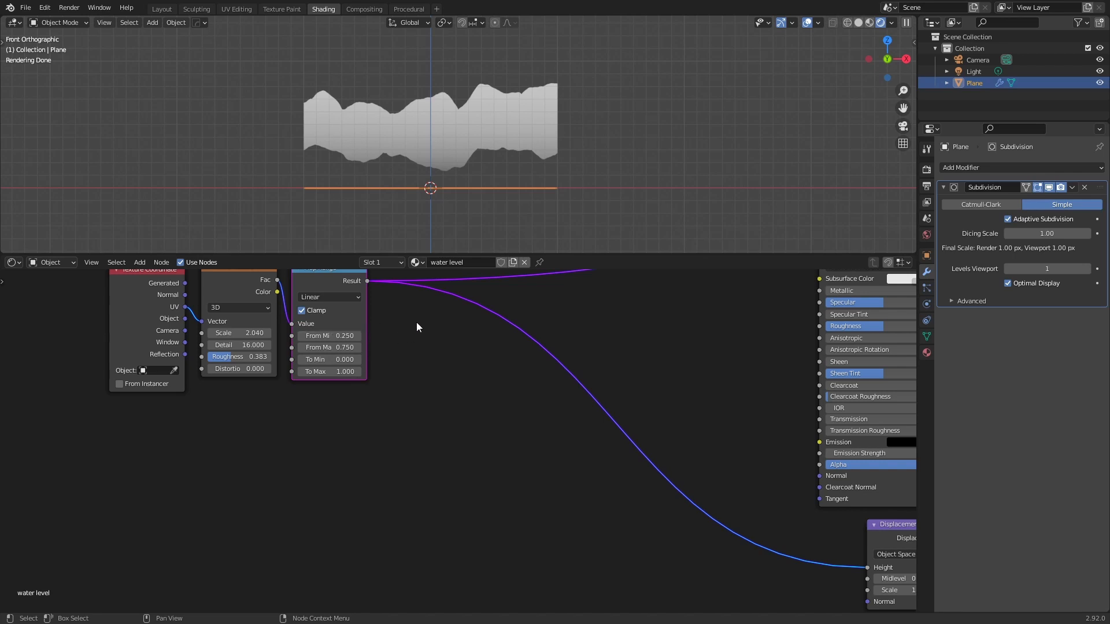
Drop a Math node on the displacement link, set it to Subtract 0.100, then discard it.
text(m)
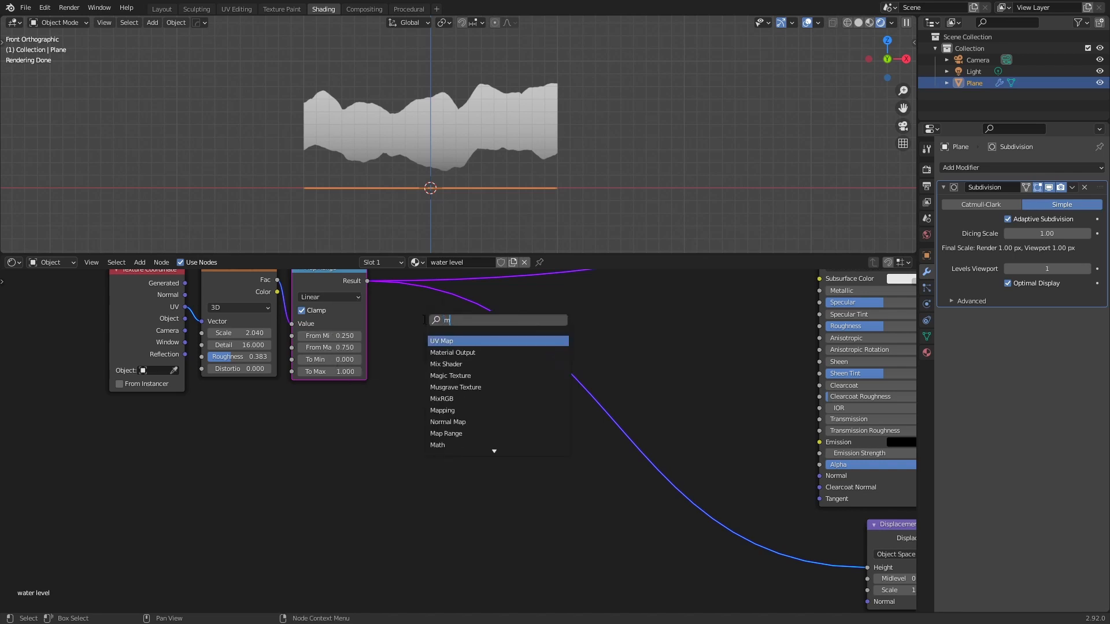
click(437, 444)
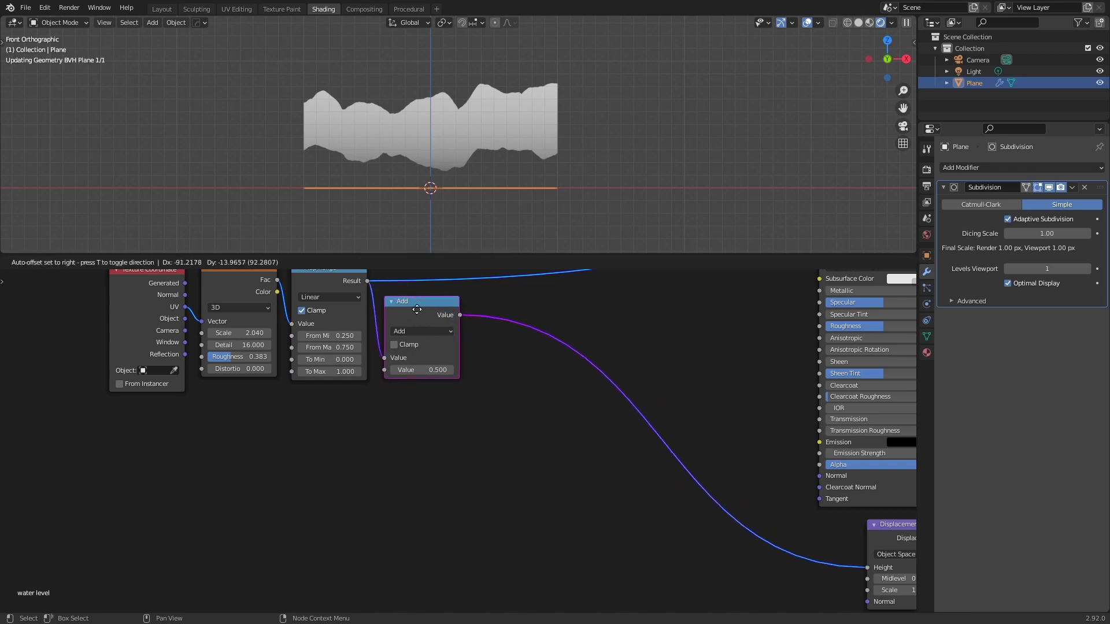
click(419, 330)
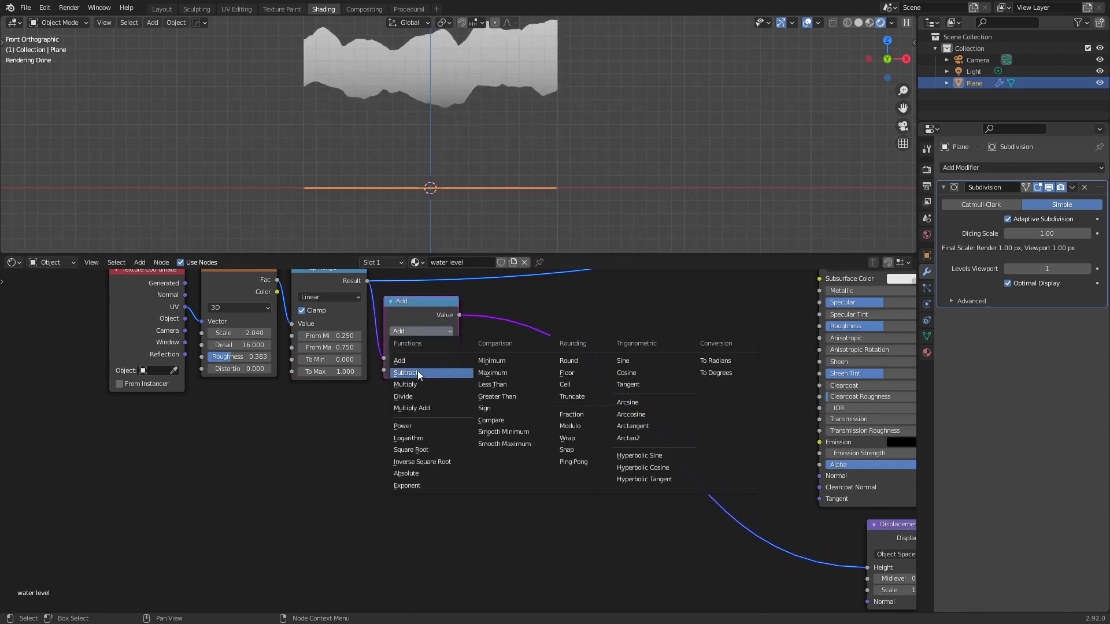
click(405, 374)
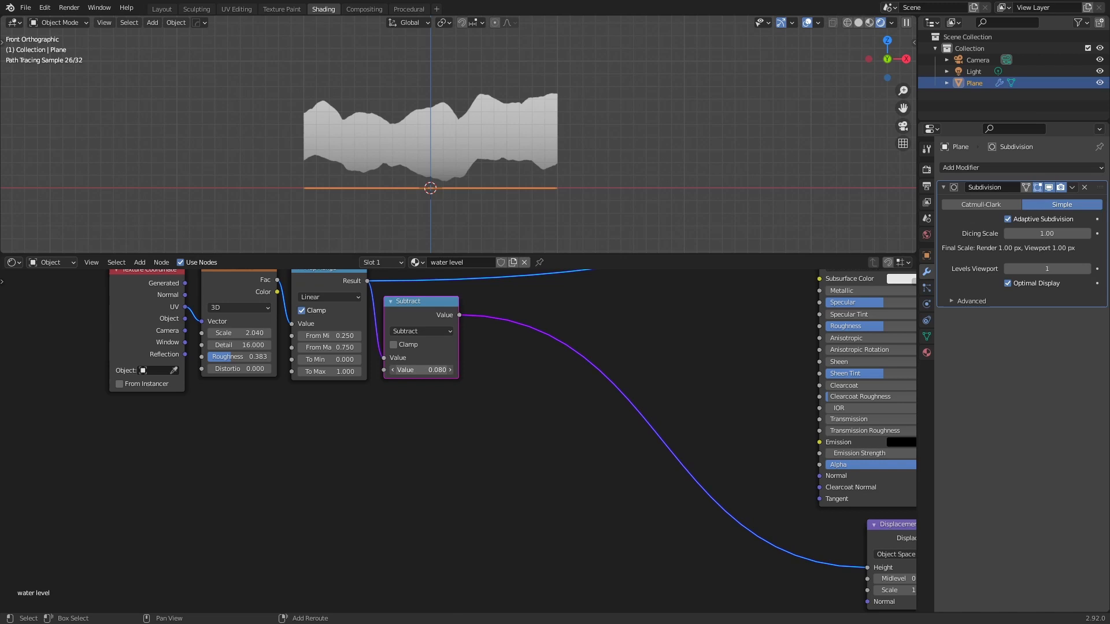
click(421, 370)
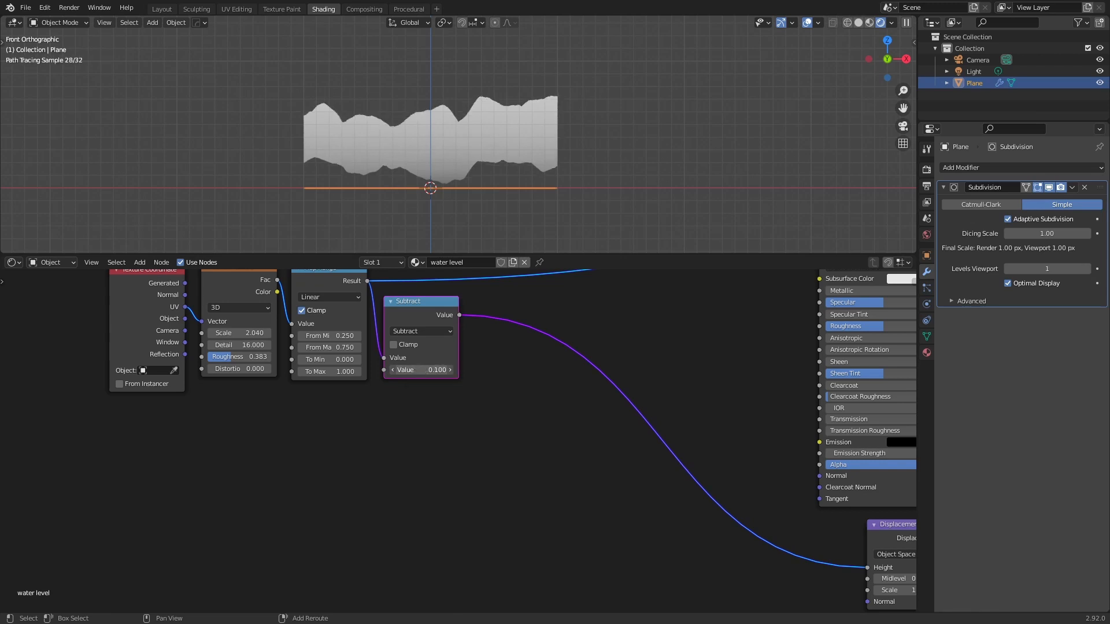
click(420, 370)
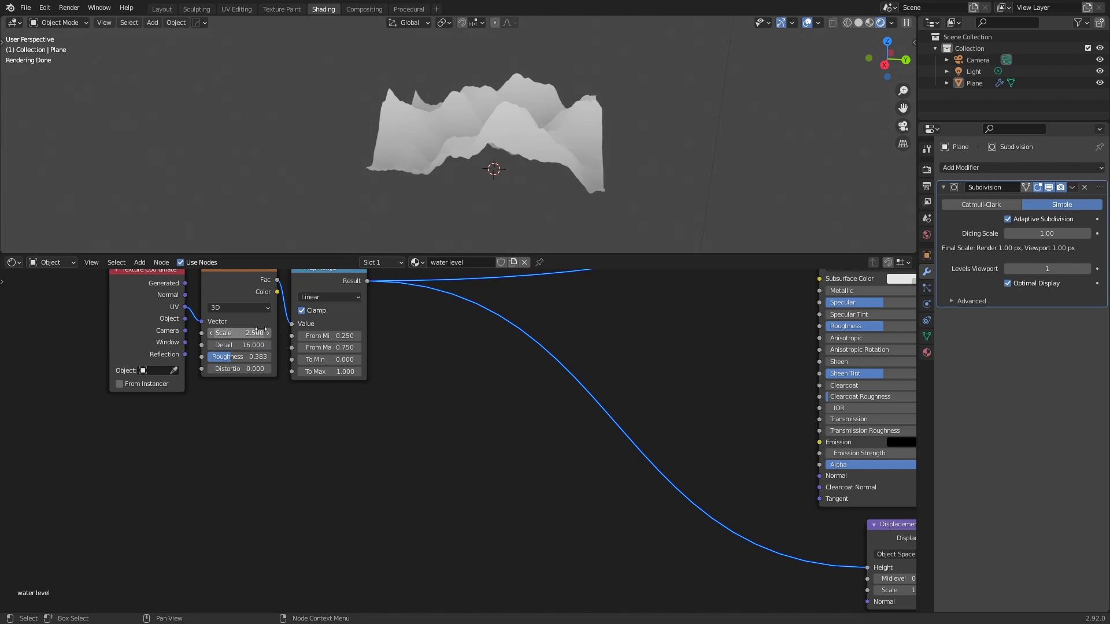
Set the noise scale to 2.200 and switch the noise texture to 4D.
click(239, 333)
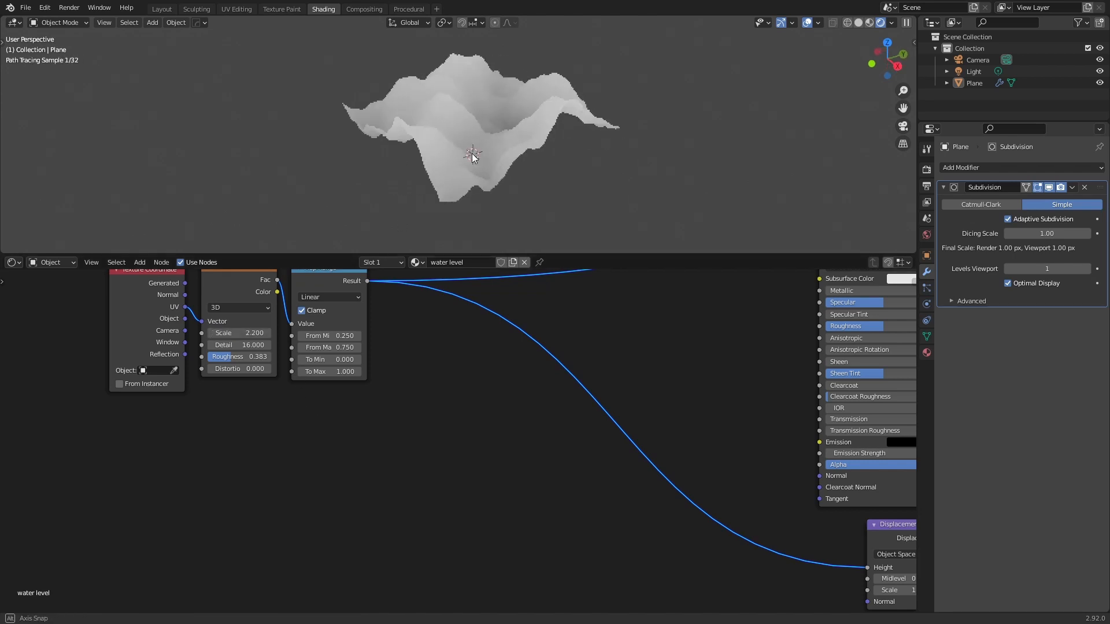
click(238, 307)
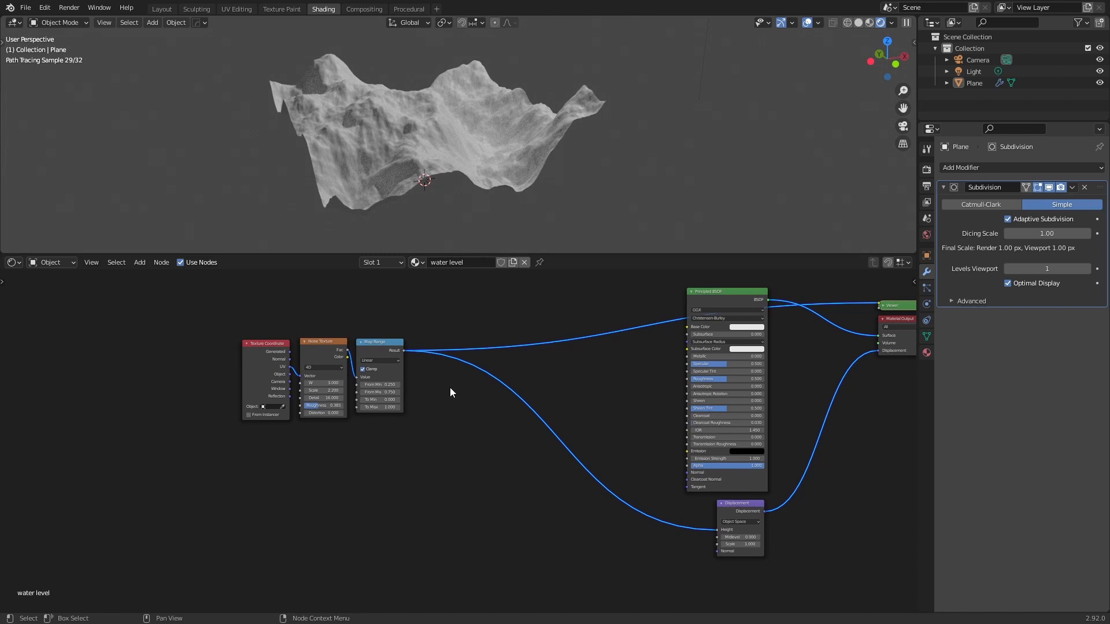
drag(322, 343, 226, 324)
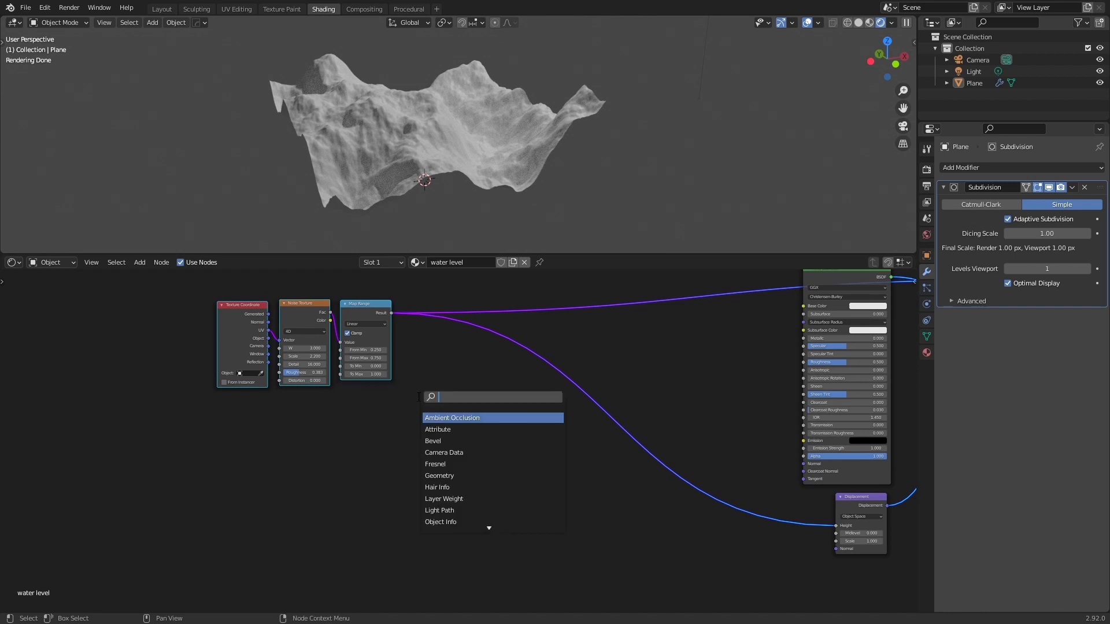
Add a Value node and set it to 0.4 as the water level.
text(value)
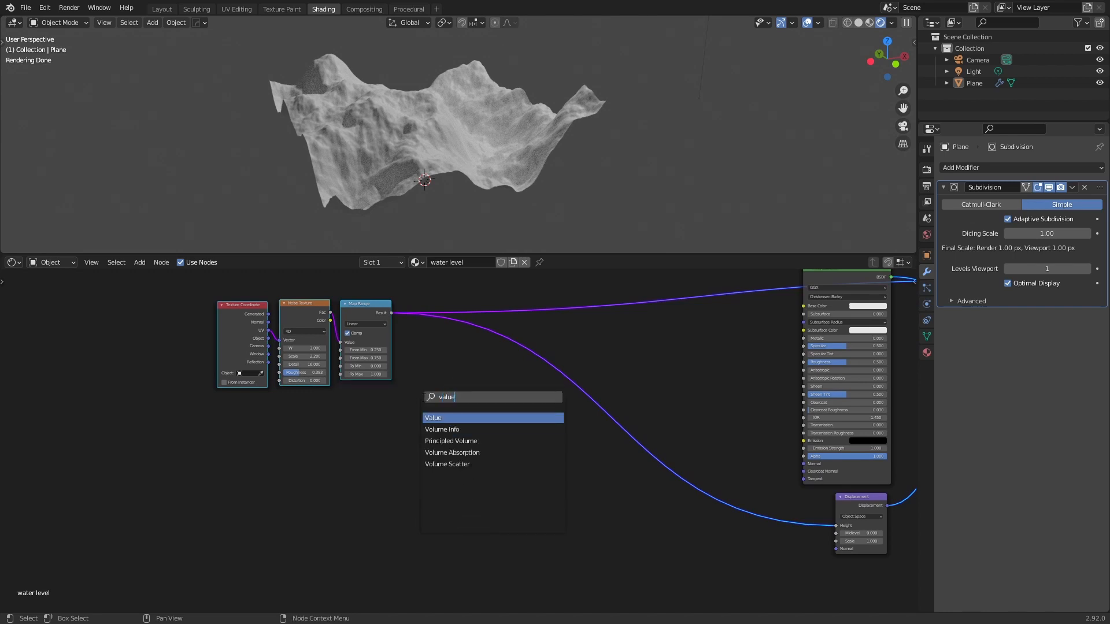
click(433, 417)
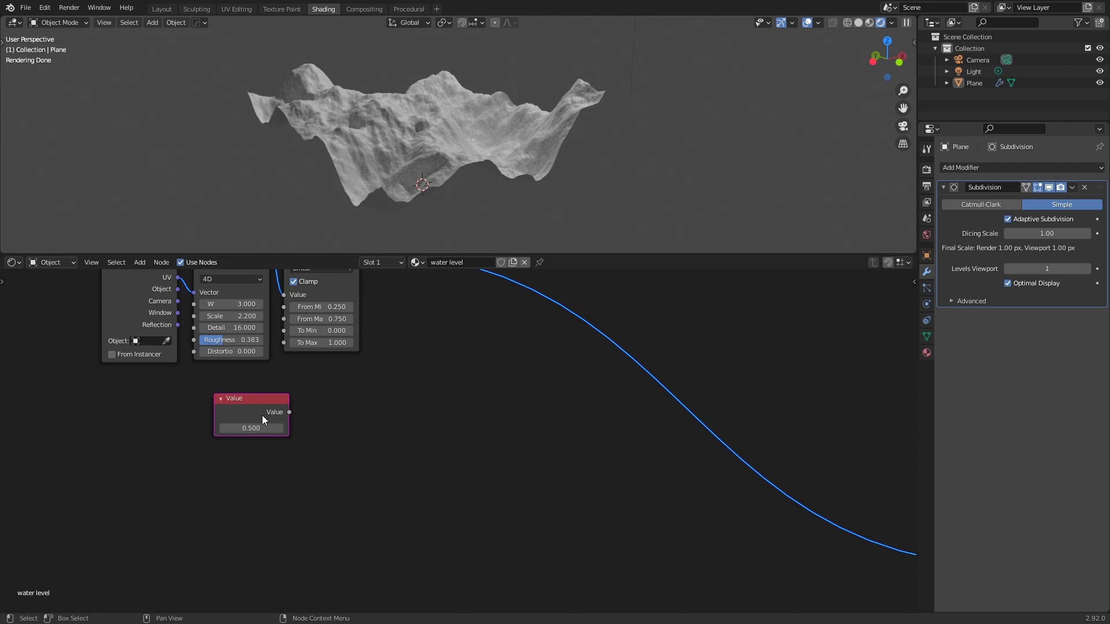
double_click(251, 428)
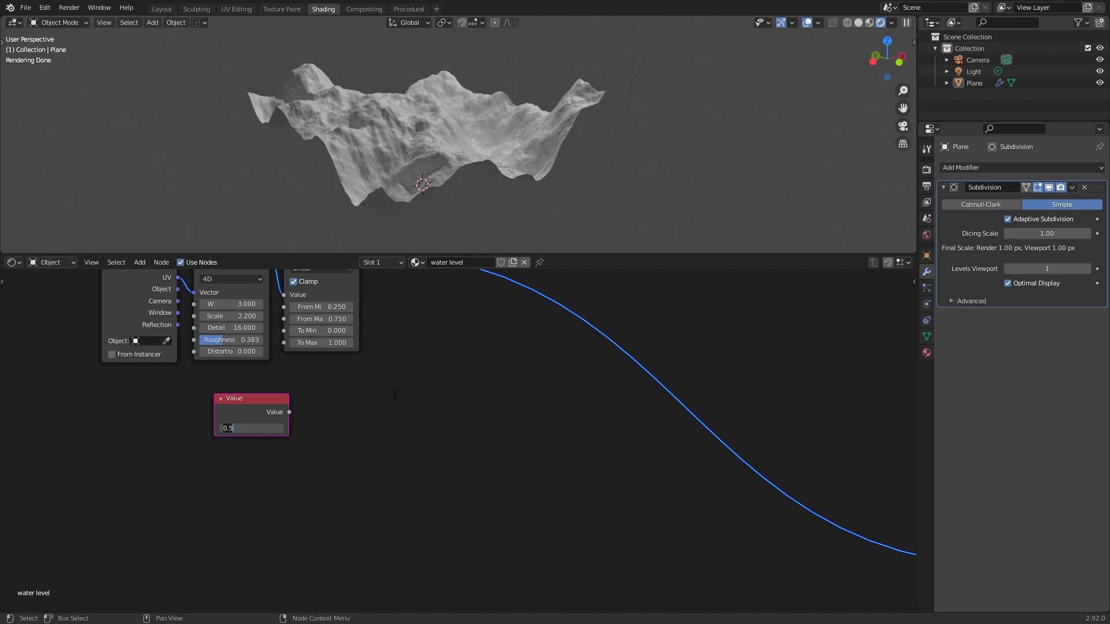
drag(233, 397, 260, 404)
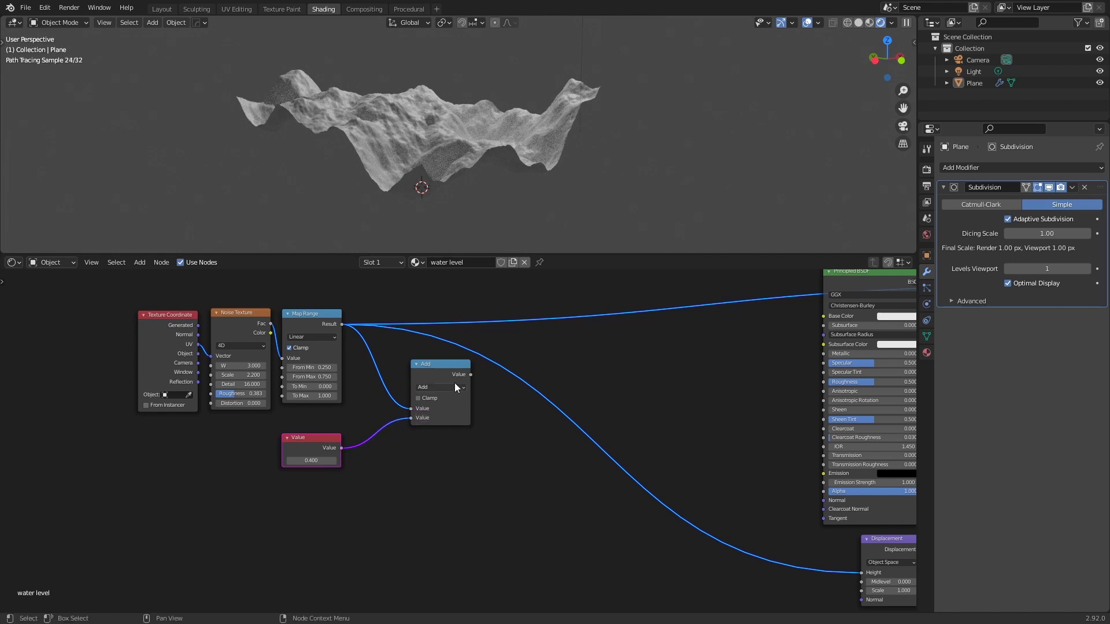
Set the Math node to Maximum and the water level Value to 0.350.
click(439, 386)
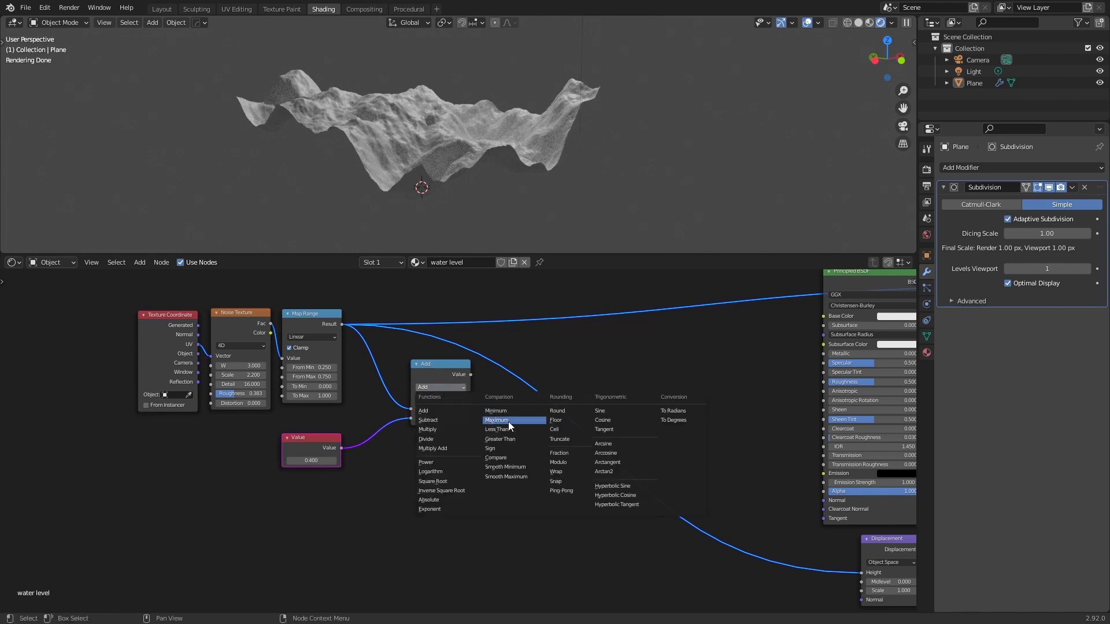
click(497, 420)
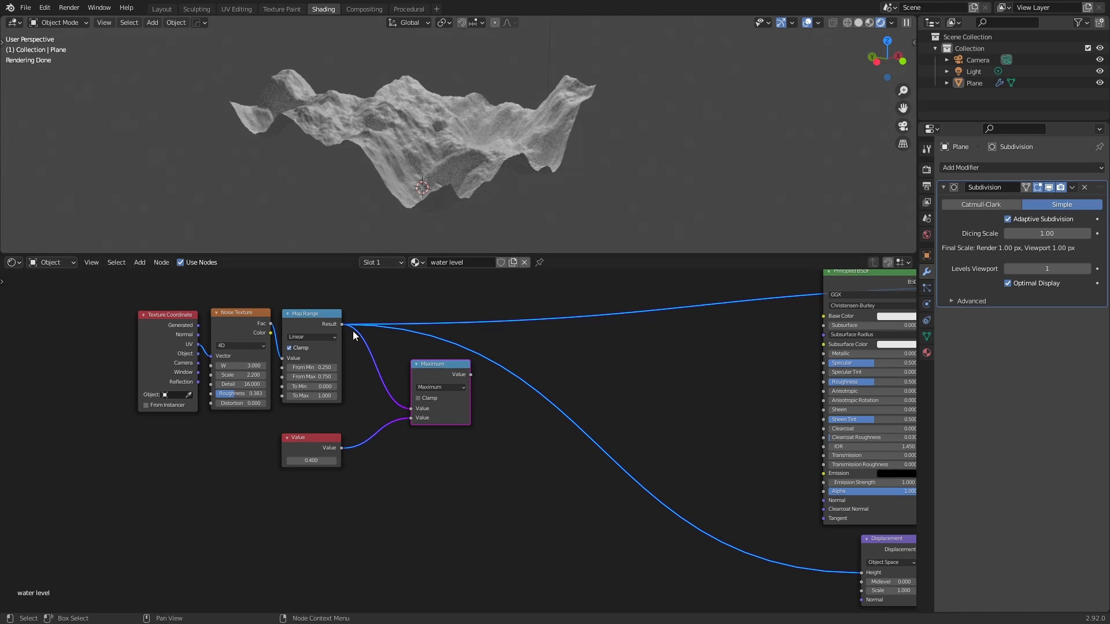
mouse_move(351, 193)
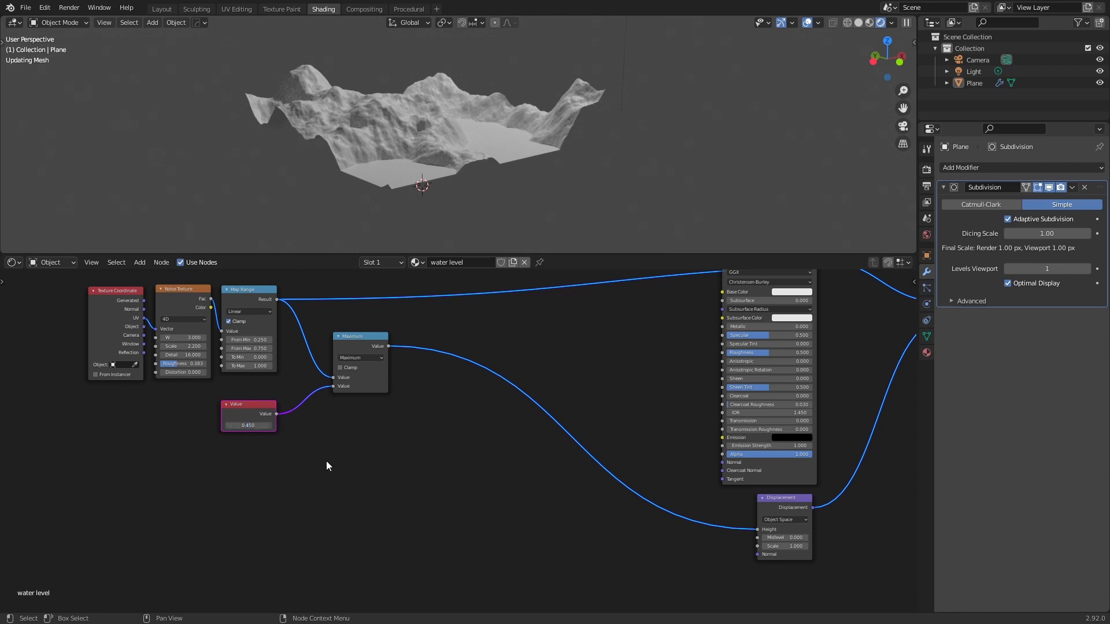
double_click(247, 424)
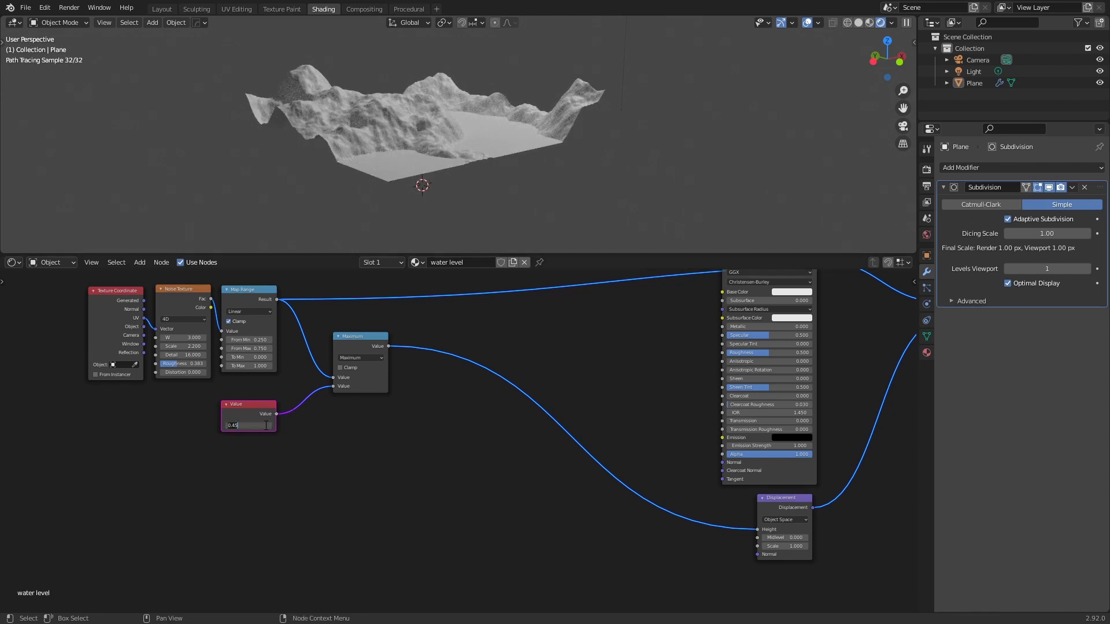
text(0.350)
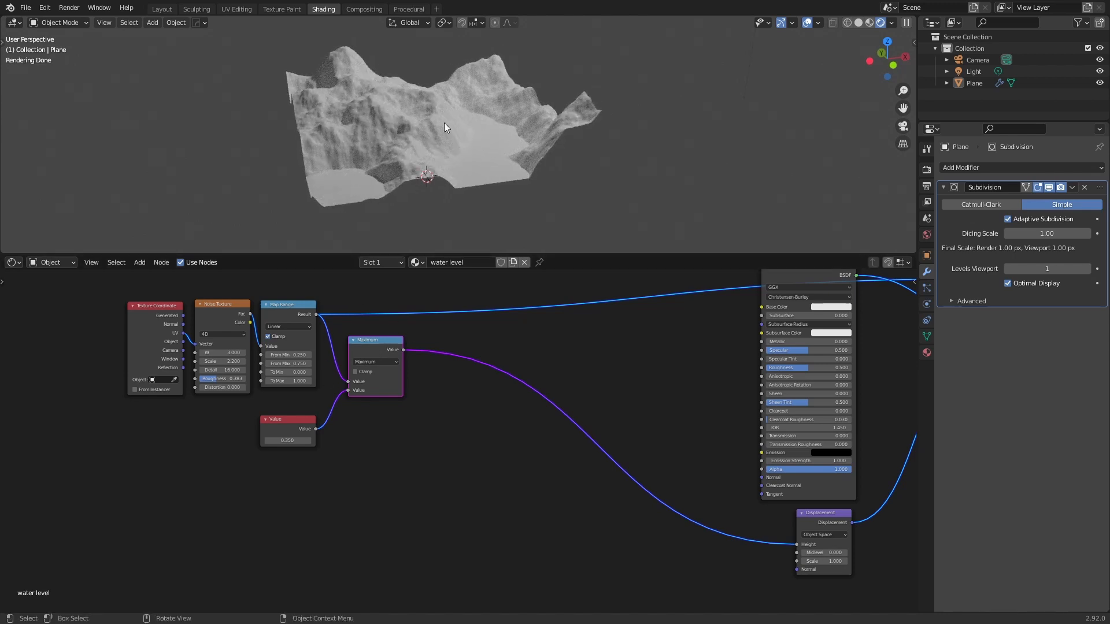
mouse_move(517, 345)
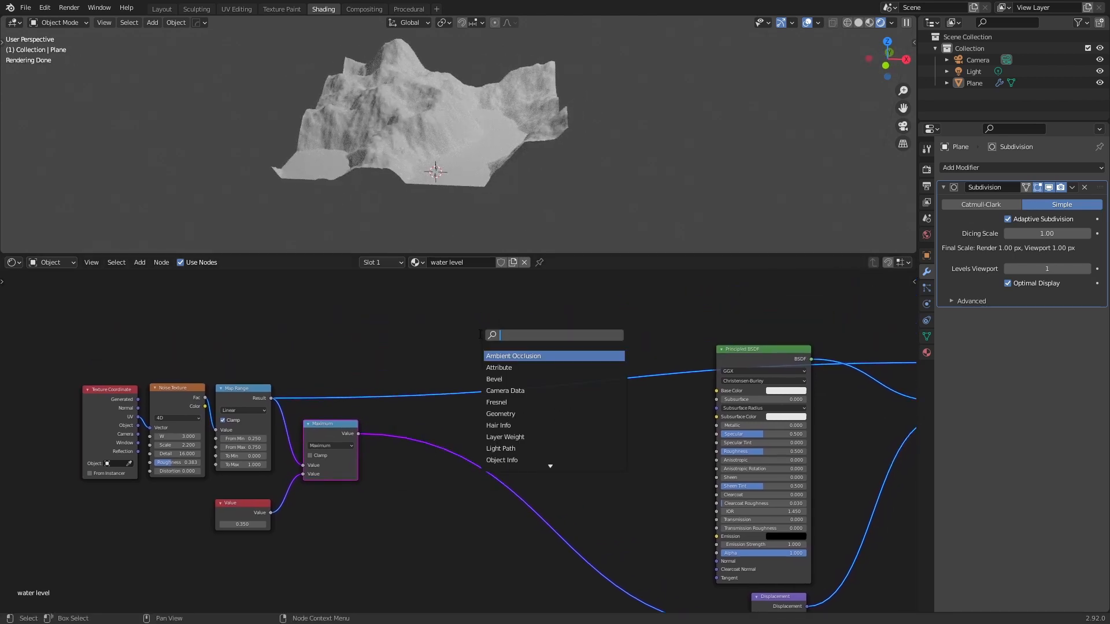
Add a Greater Than node comparing the noise against the water level threshold.
text(mix)
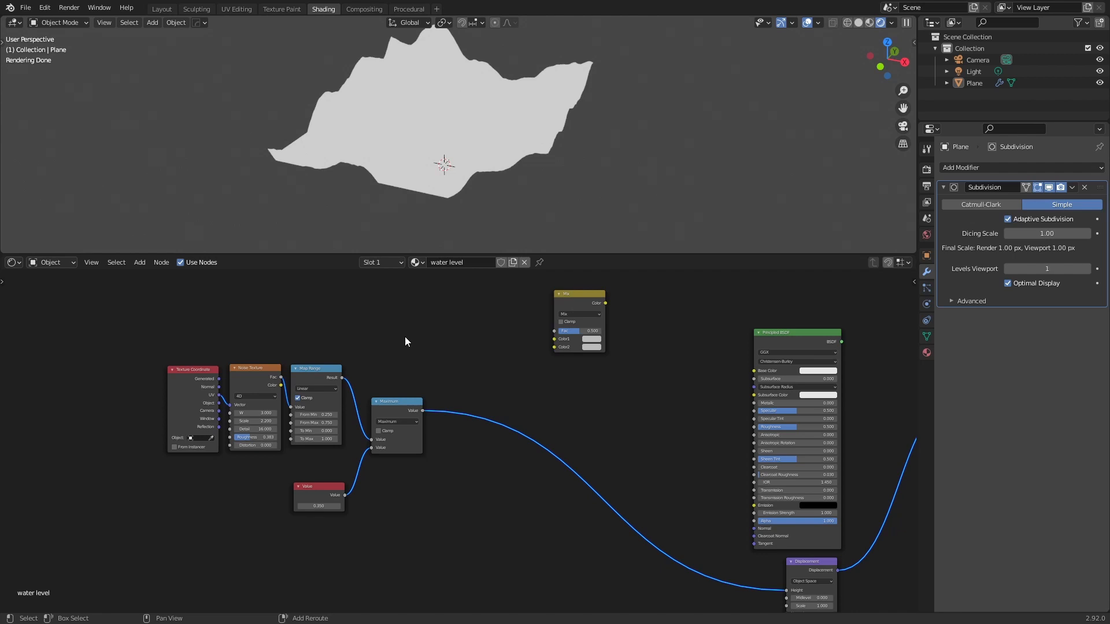
click(396, 401)
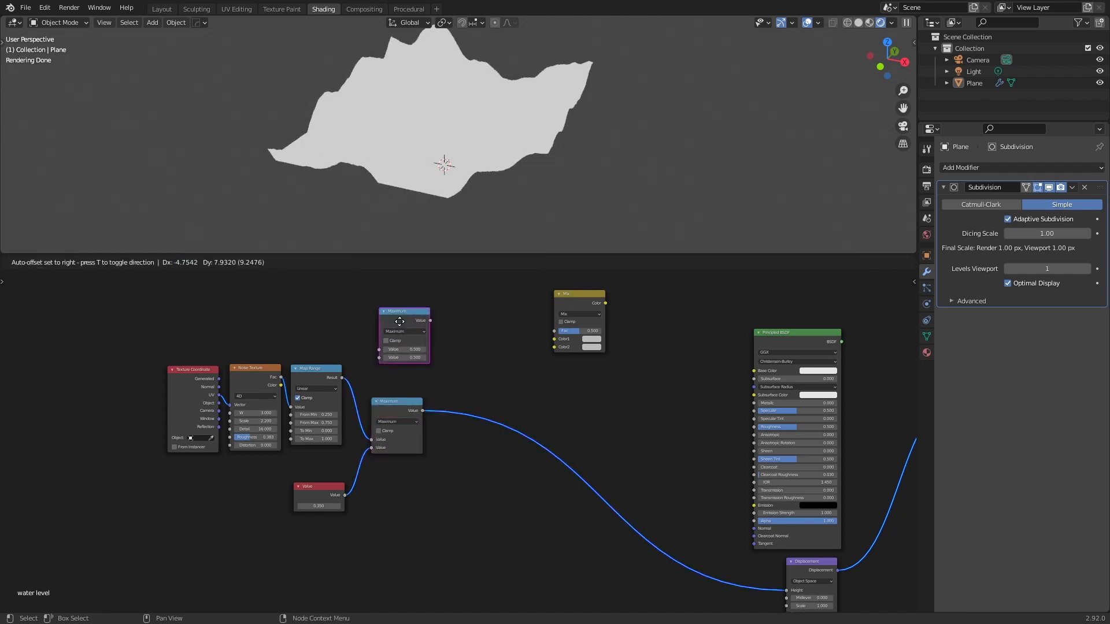
click(414, 324)
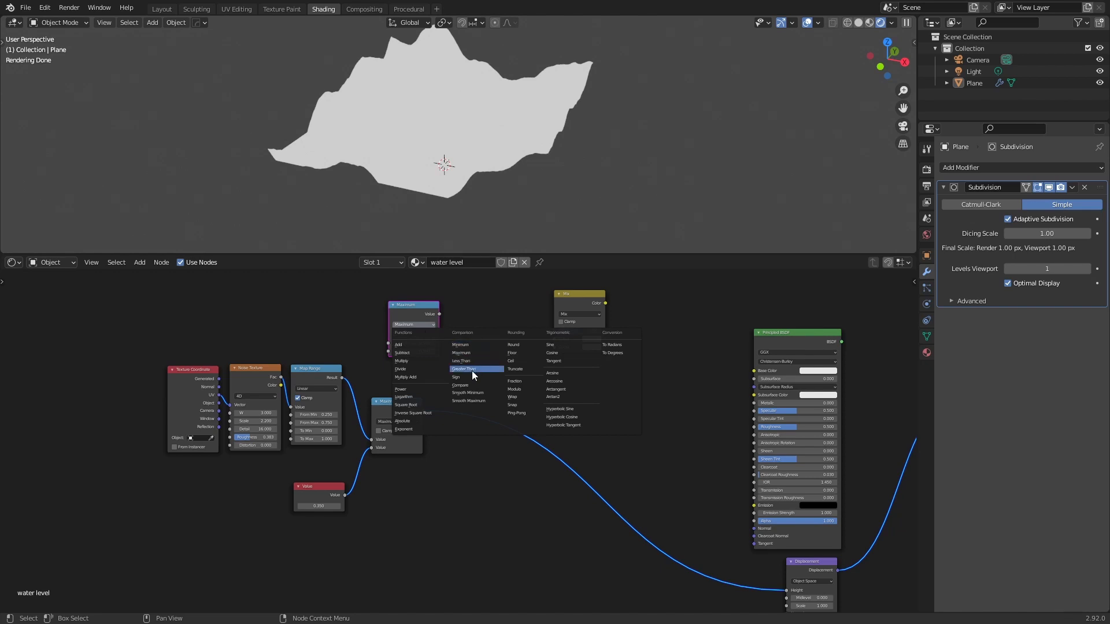
click(462, 369)
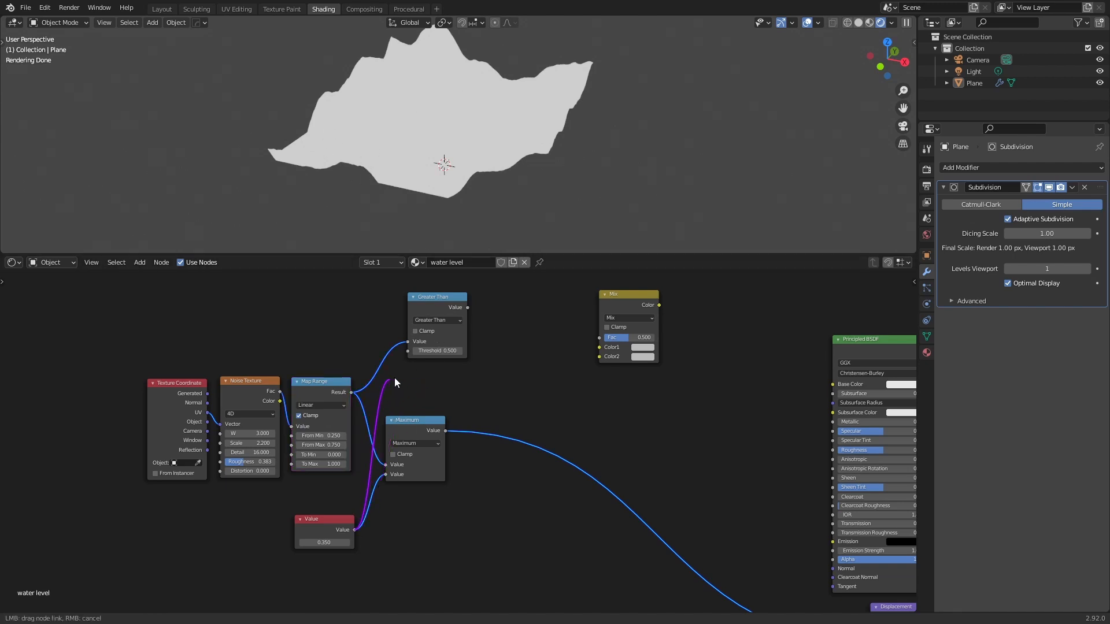
drag(437, 297, 417, 297)
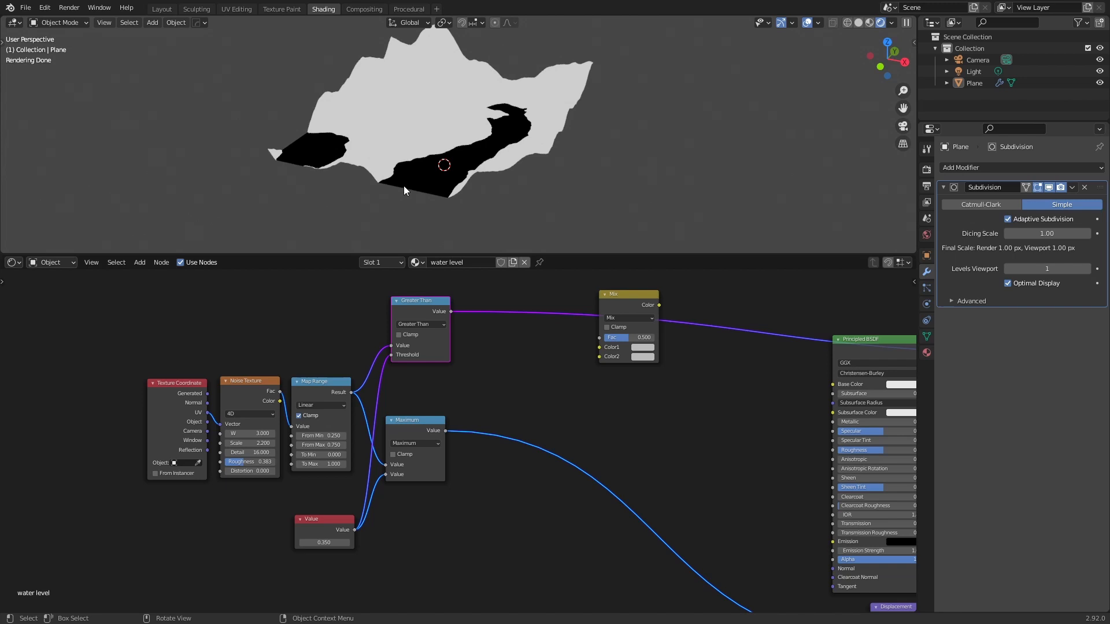
Plug the water mask into the Mix factor for brown land and pale blue water.
click(324, 542)
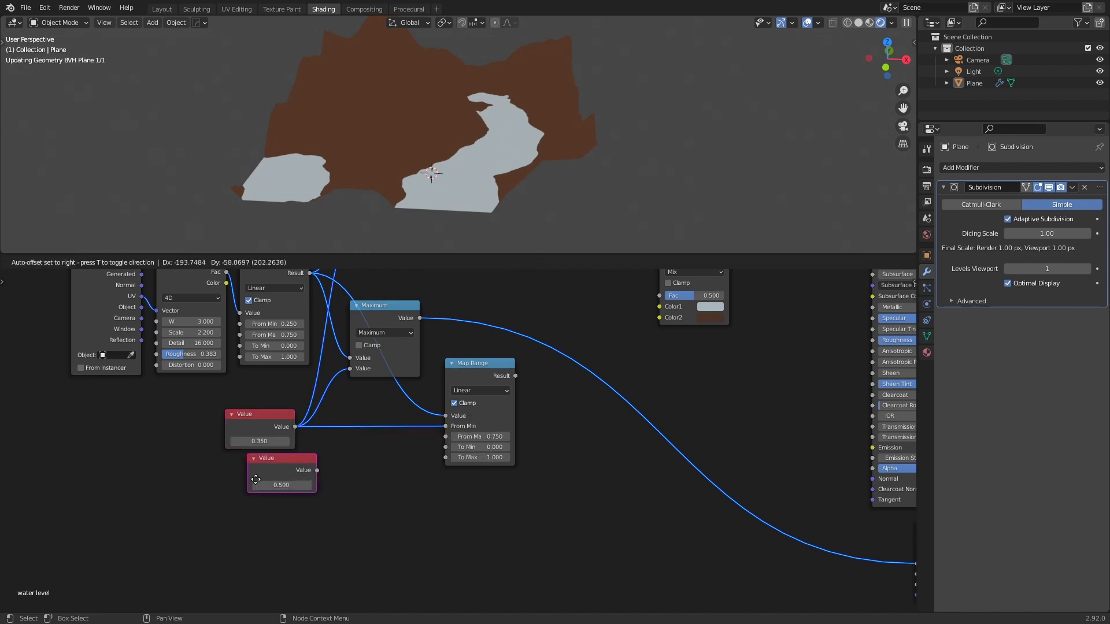
Duplicate the Value node and combine both values with a new Math Add node.
double_click(281, 484)
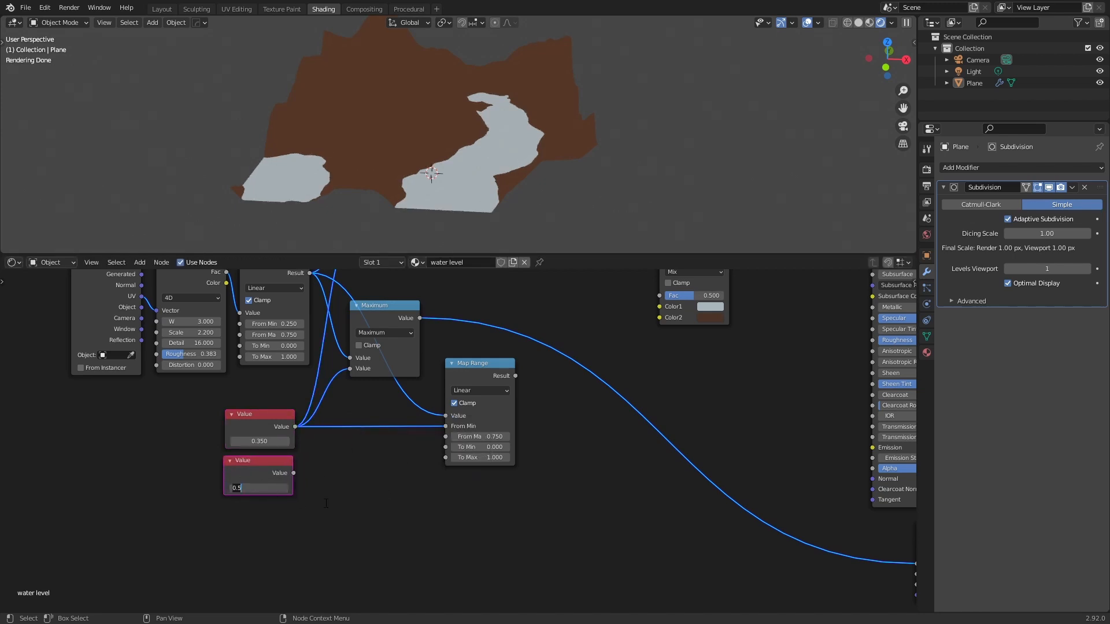
text(050)
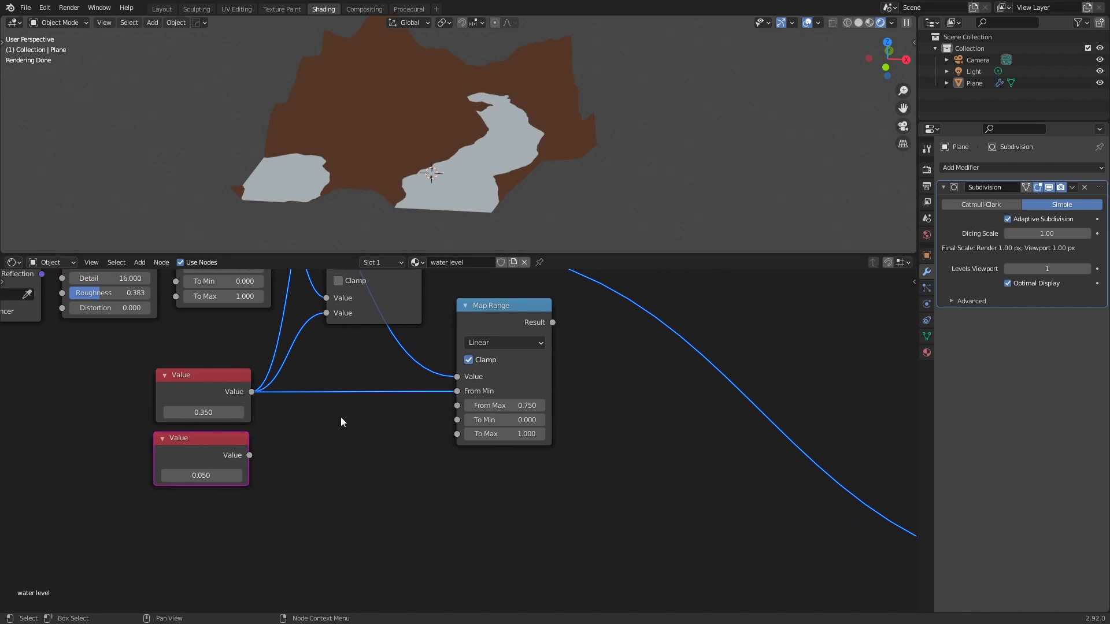
mouse_move(481, 393)
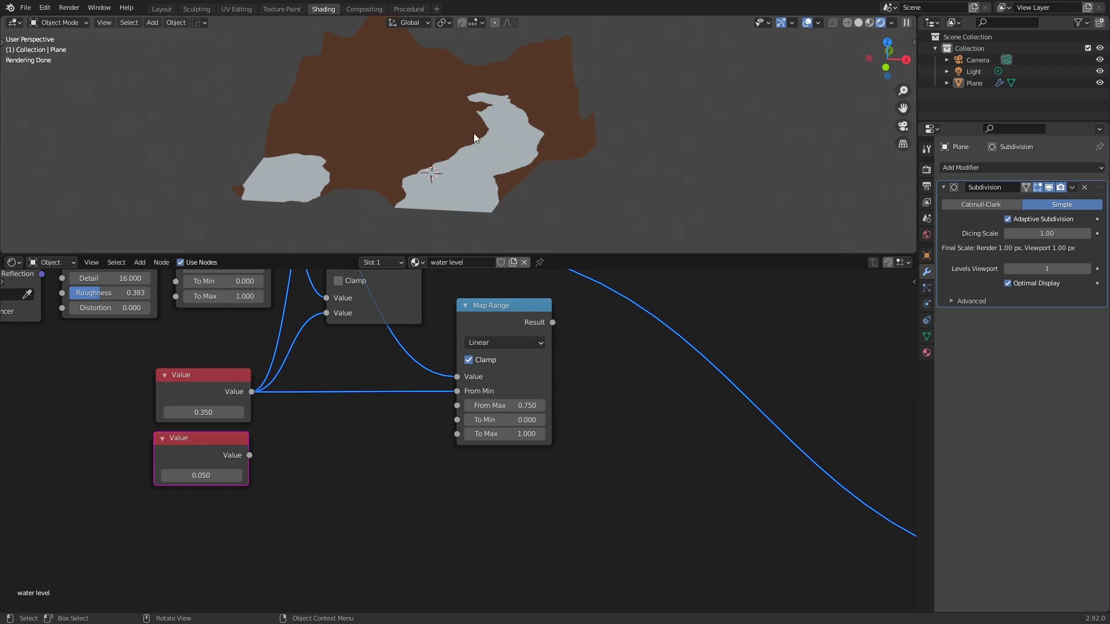
mouse_move(480, 146)
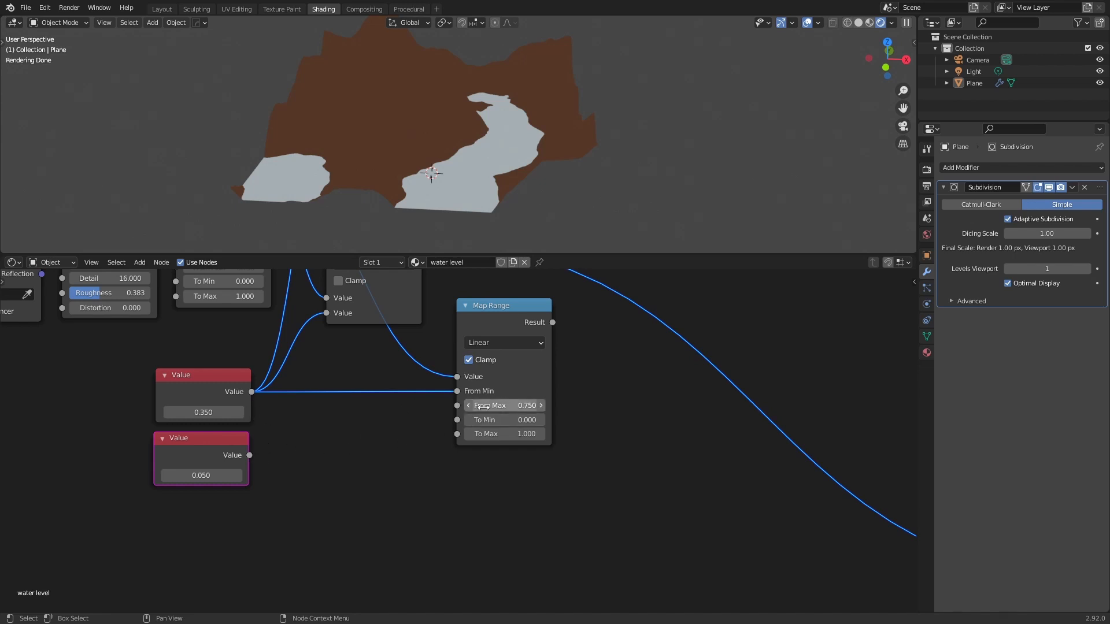
mouse_move(357, 412)
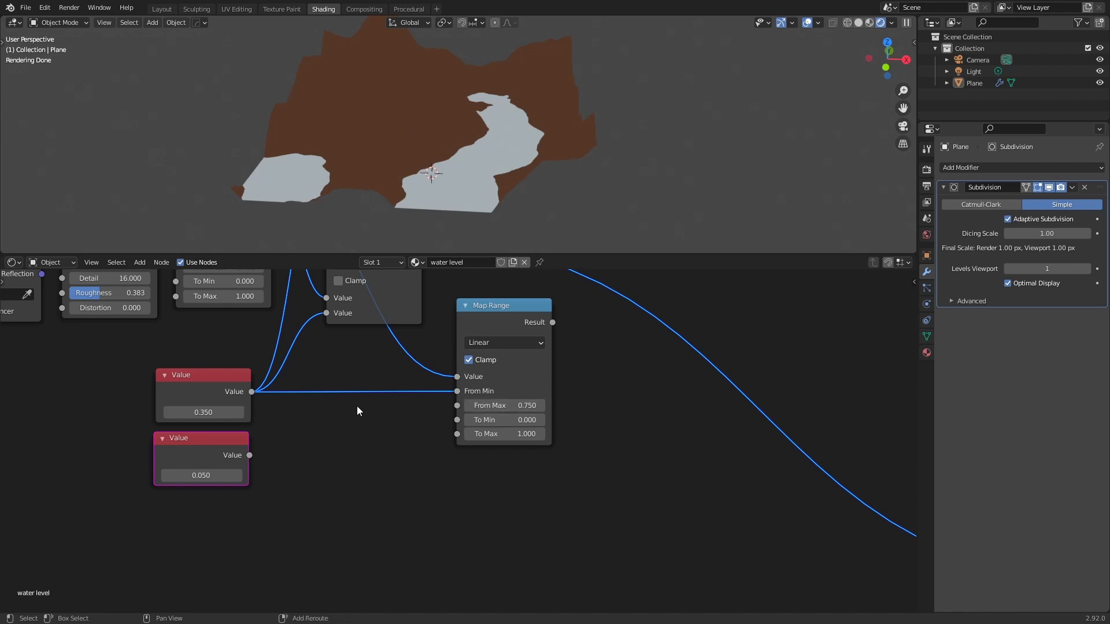
text(math)
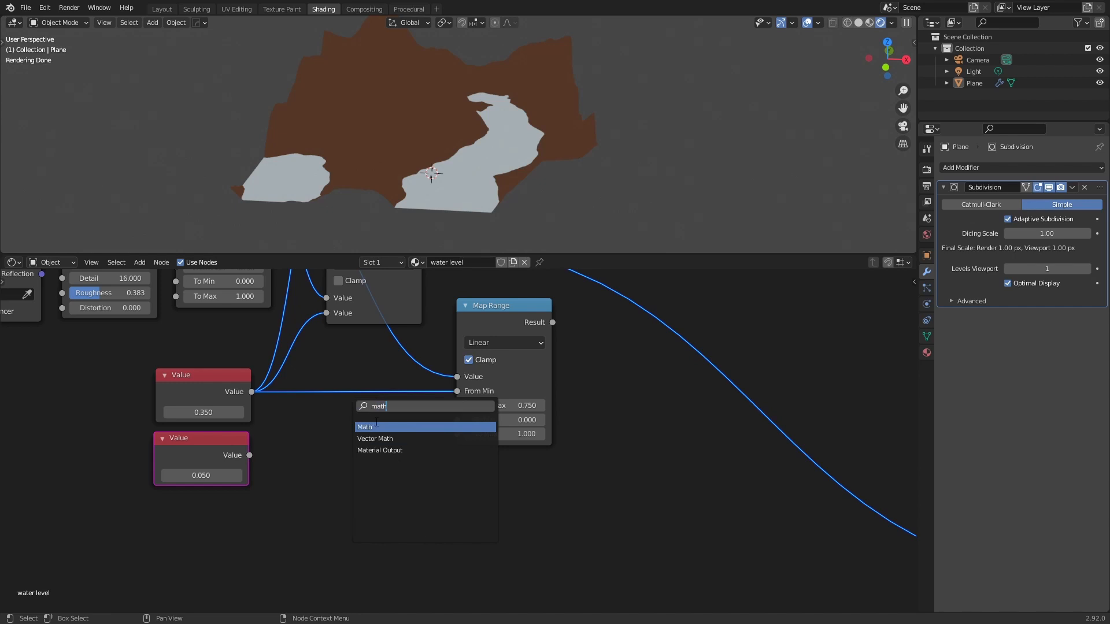
click(365, 427)
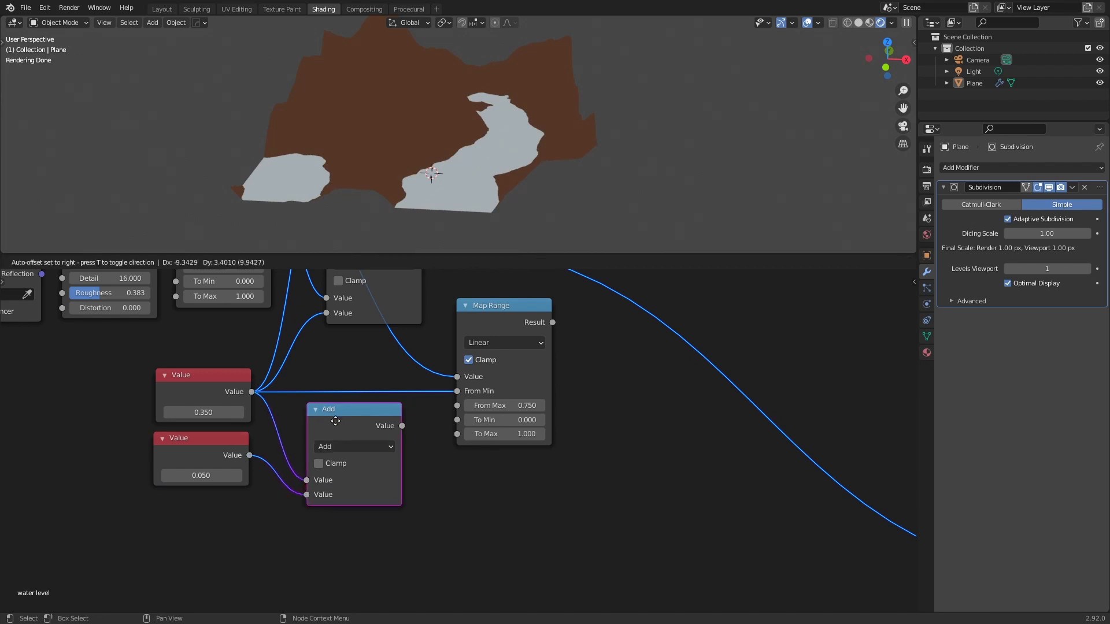
click(315, 424)
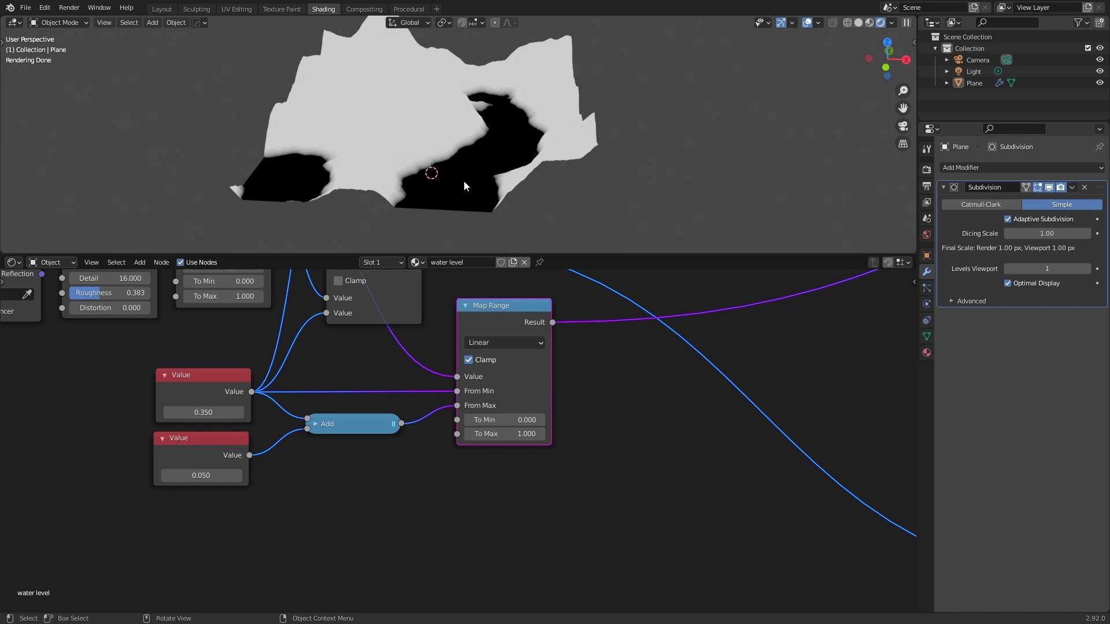
mouse_move(453, 159)
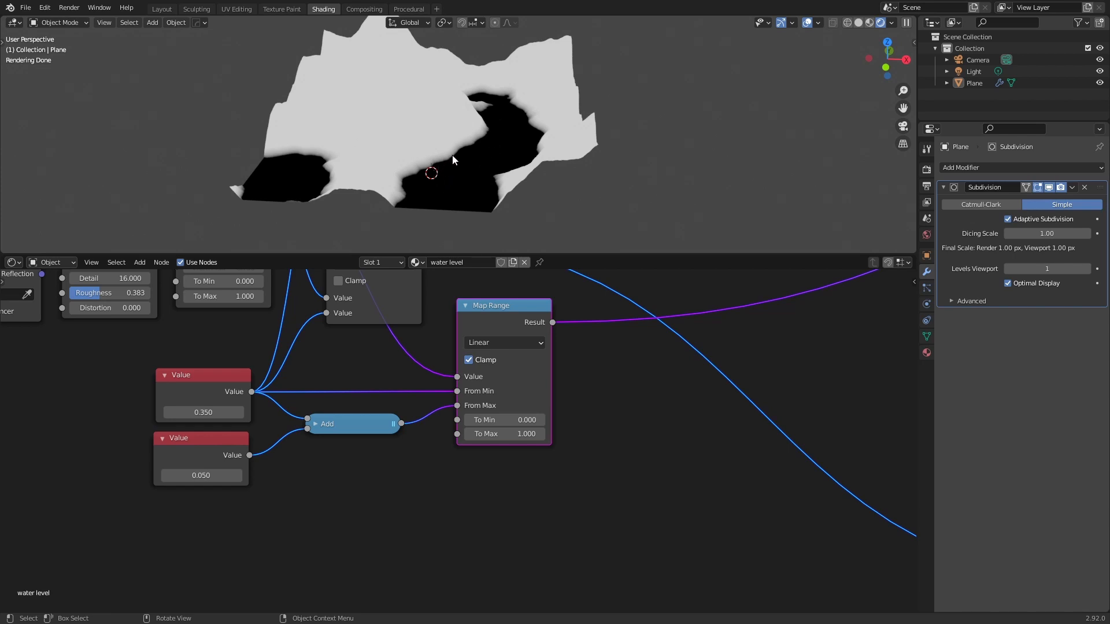
mouse_move(439, 157)
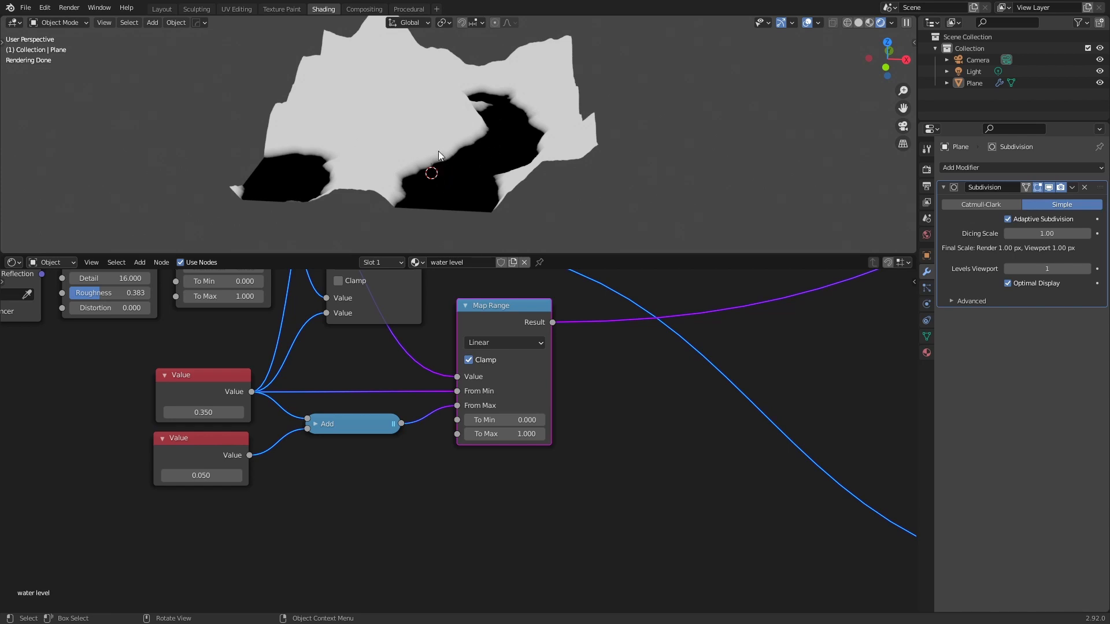
Confirm the 0.050 offset value feeding the shoreline's upper bound.
double_click(200, 475)
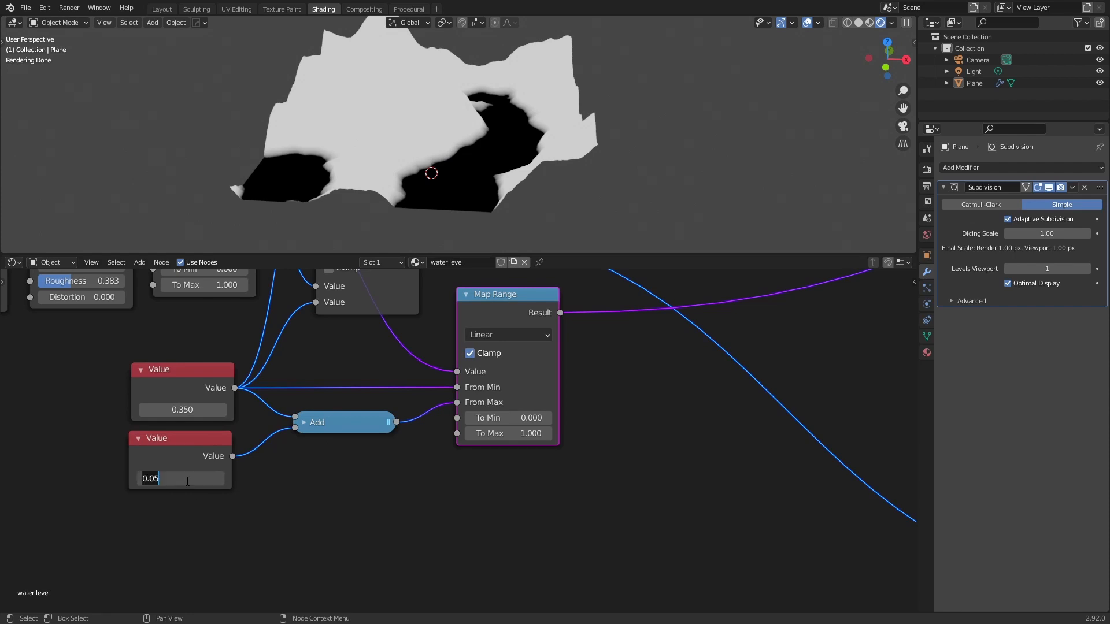
key(Return)
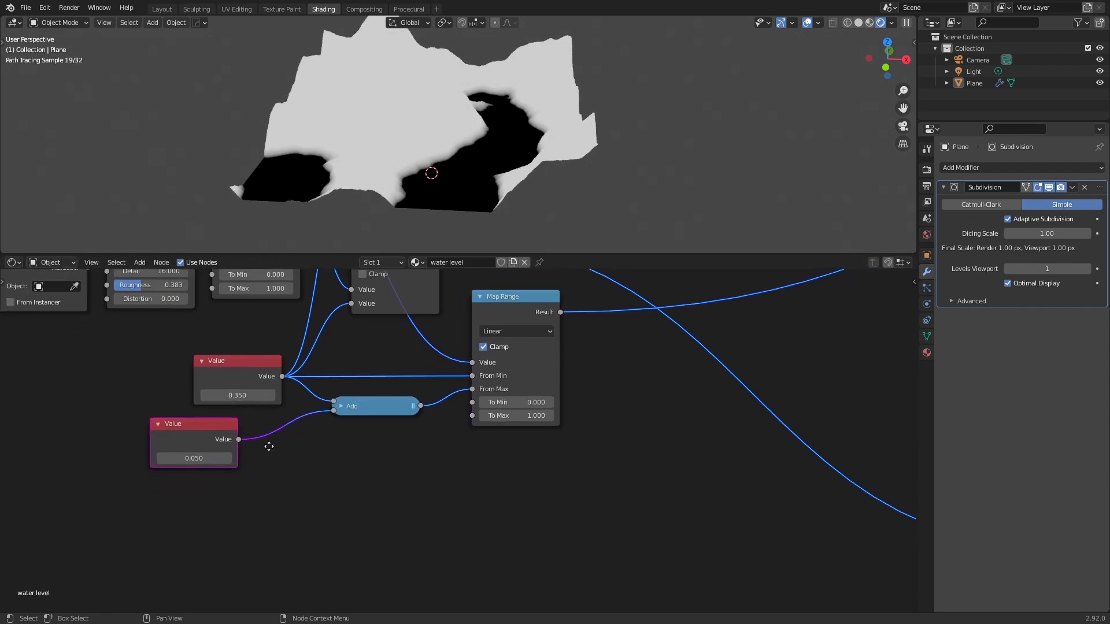
text(m)
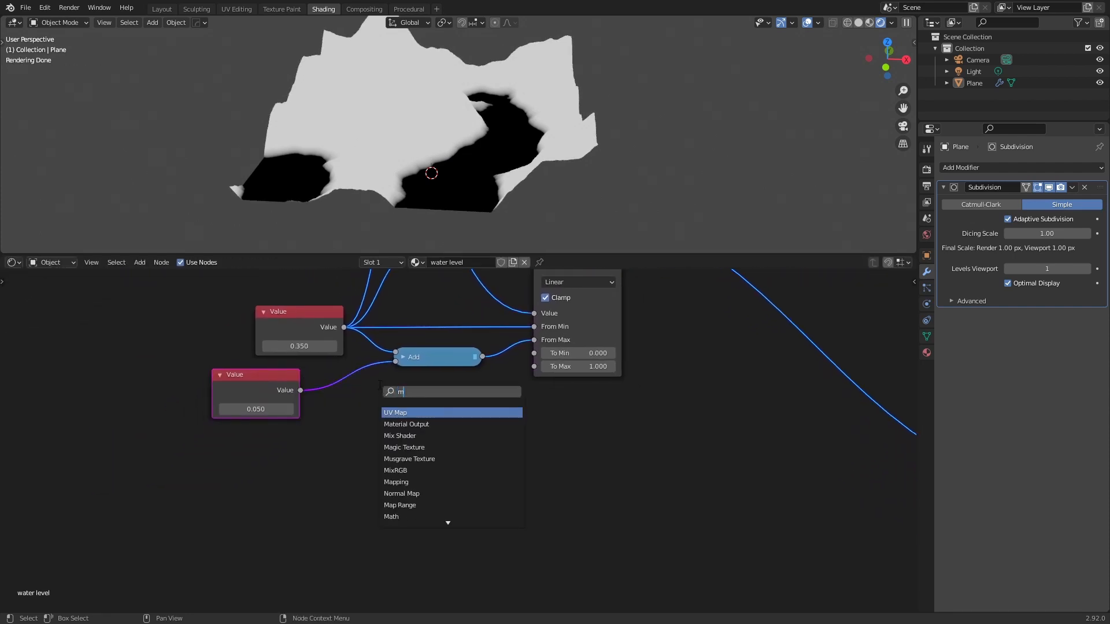
Add a Multiply math node next to the Add and edit its value.
click(391, 516)
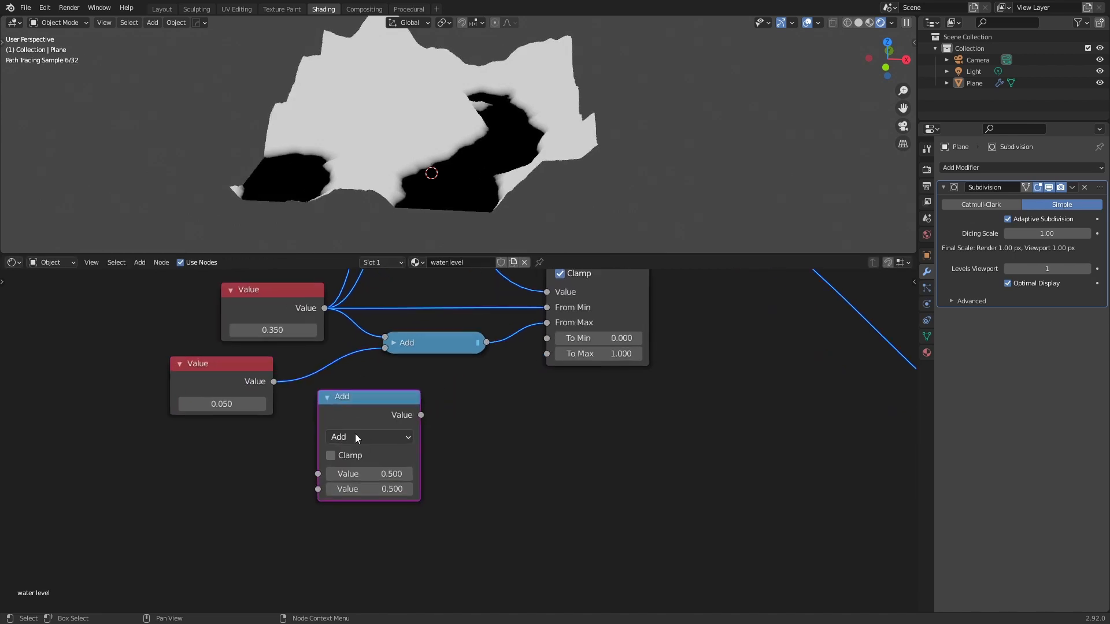
click(369, 437)
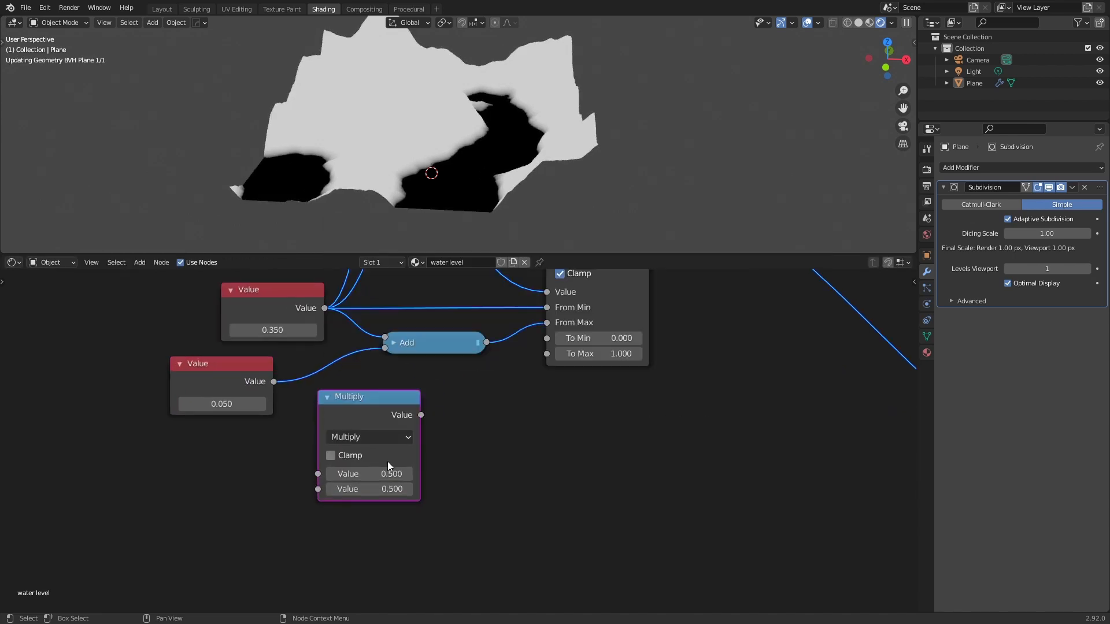
double_click(367, 488)
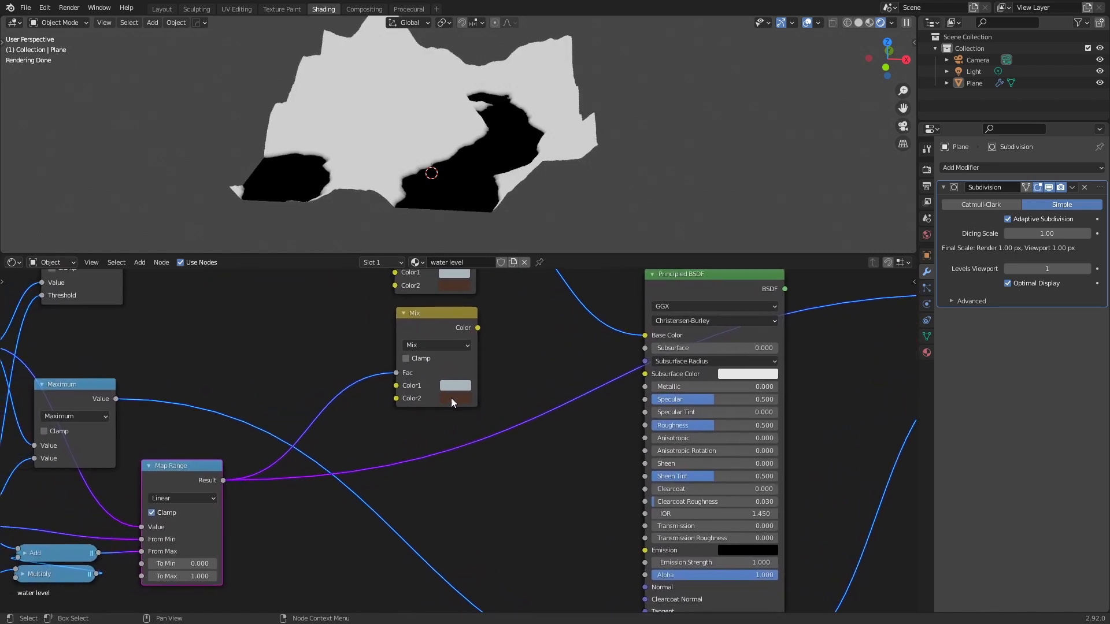
Adjust the land colour, then switch to the World shader and load the environment image.
click(455, 398)
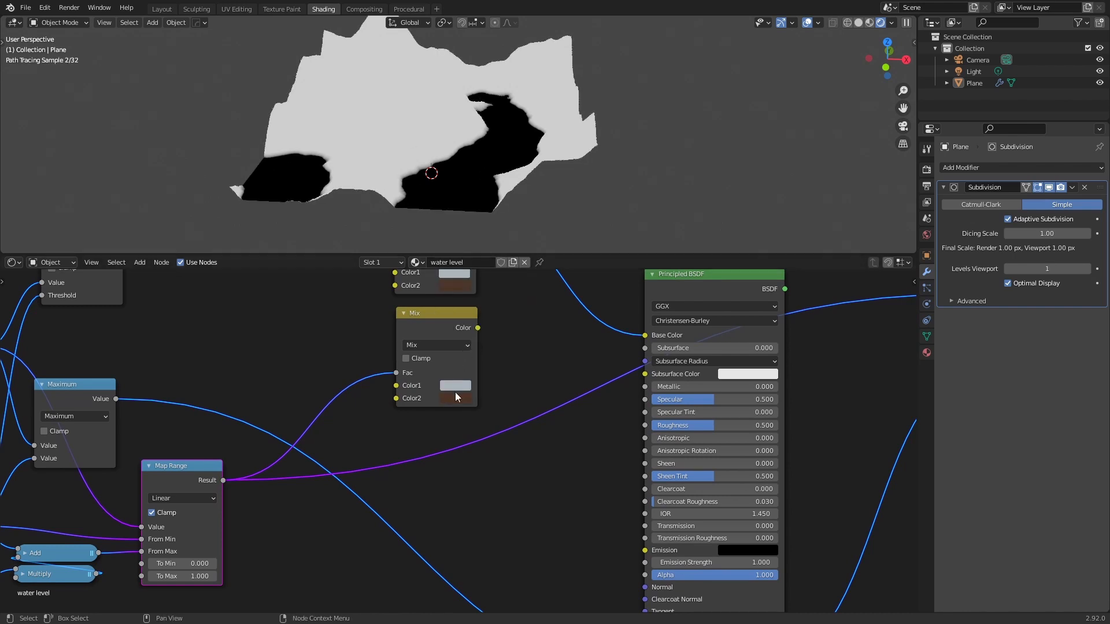
click(454, 385)
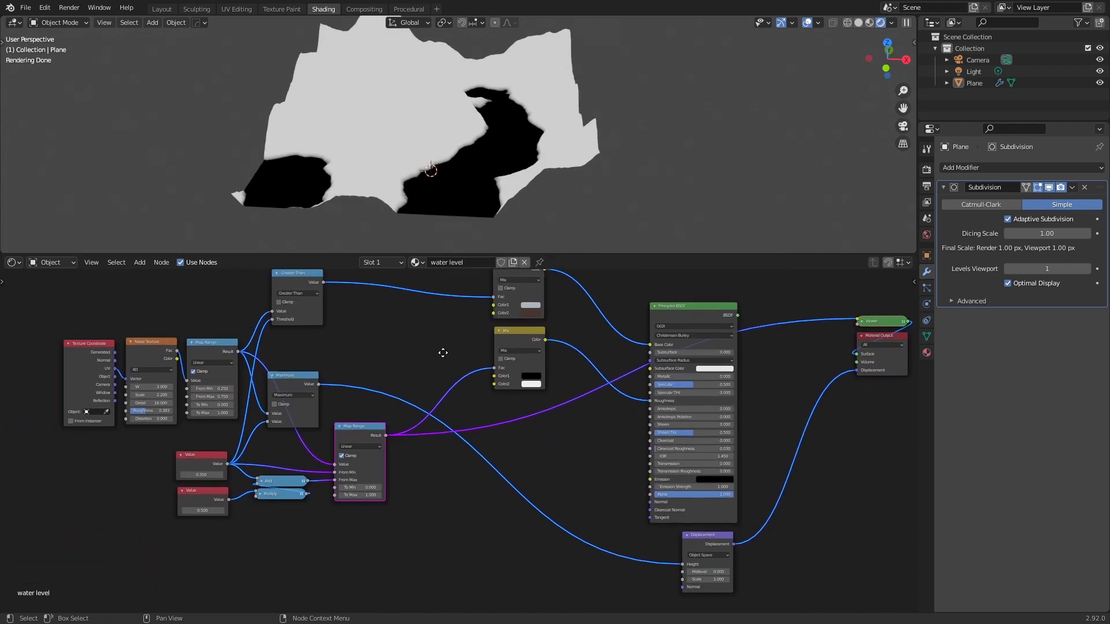
click(47, 262)
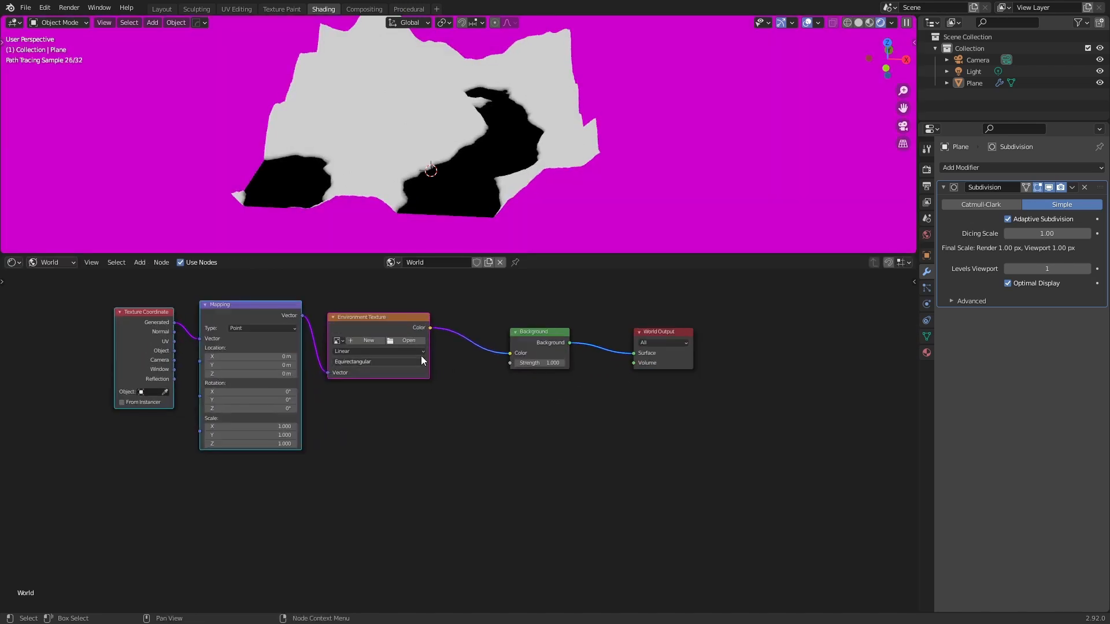
click(50, 263)
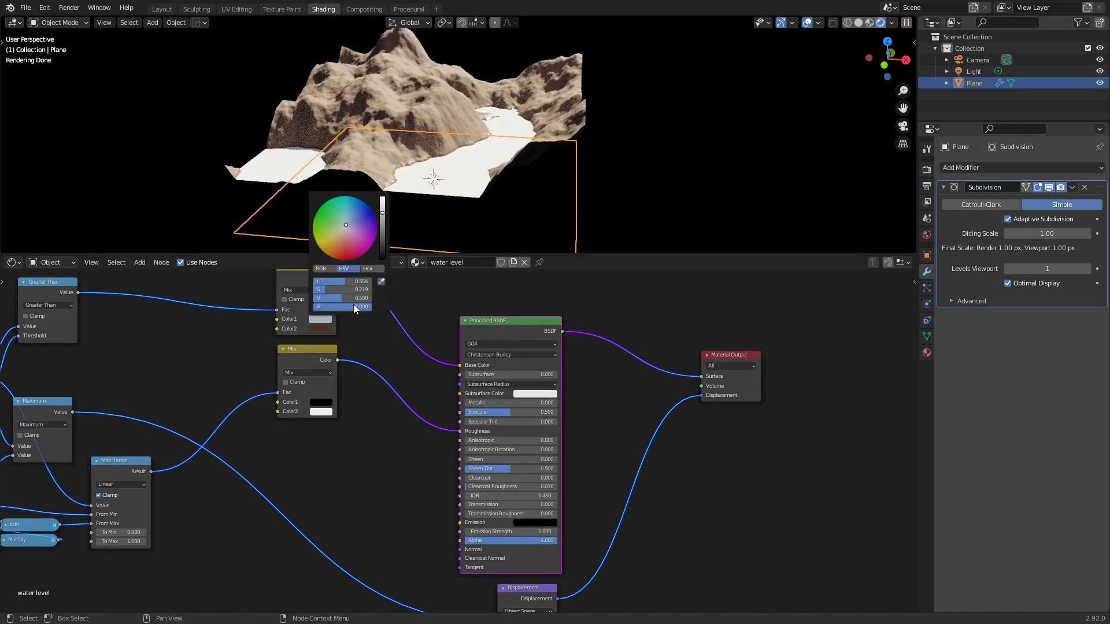
Pick a dark blue for the Mix node's water colour.
click(394, 347)
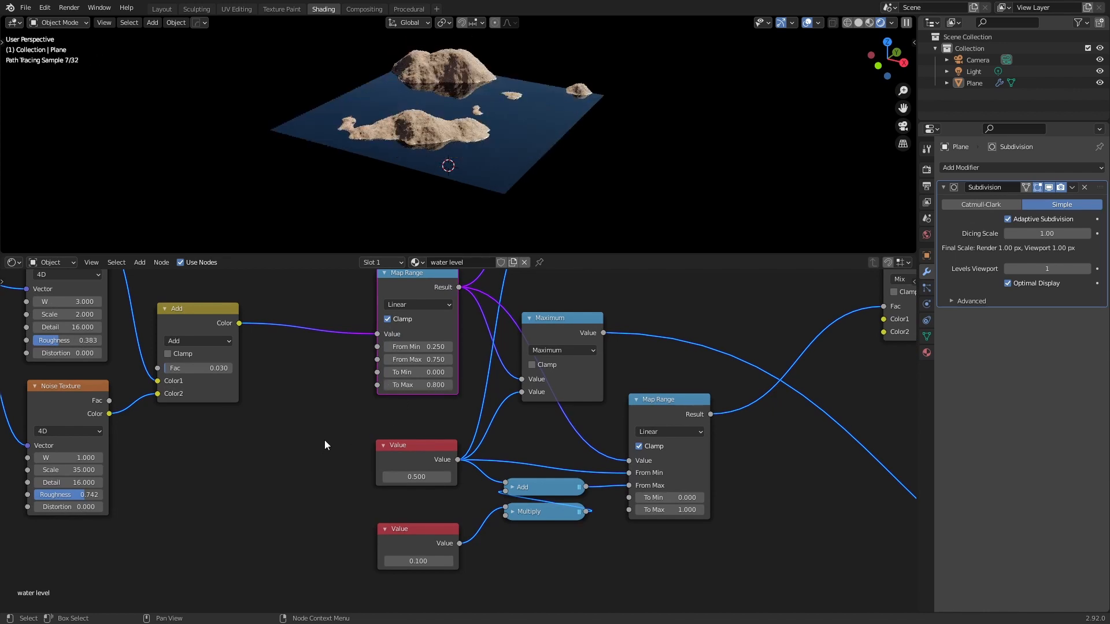
mouse_move(472, 95)
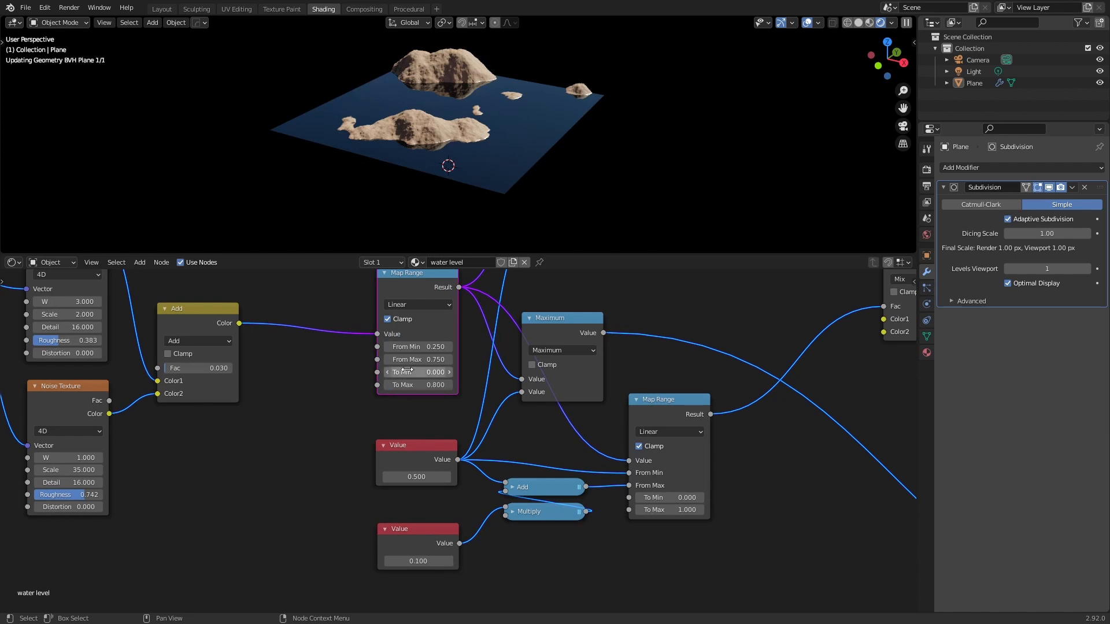
Set the first Map Range minimum height to 0.300.
double_click(417, 372)
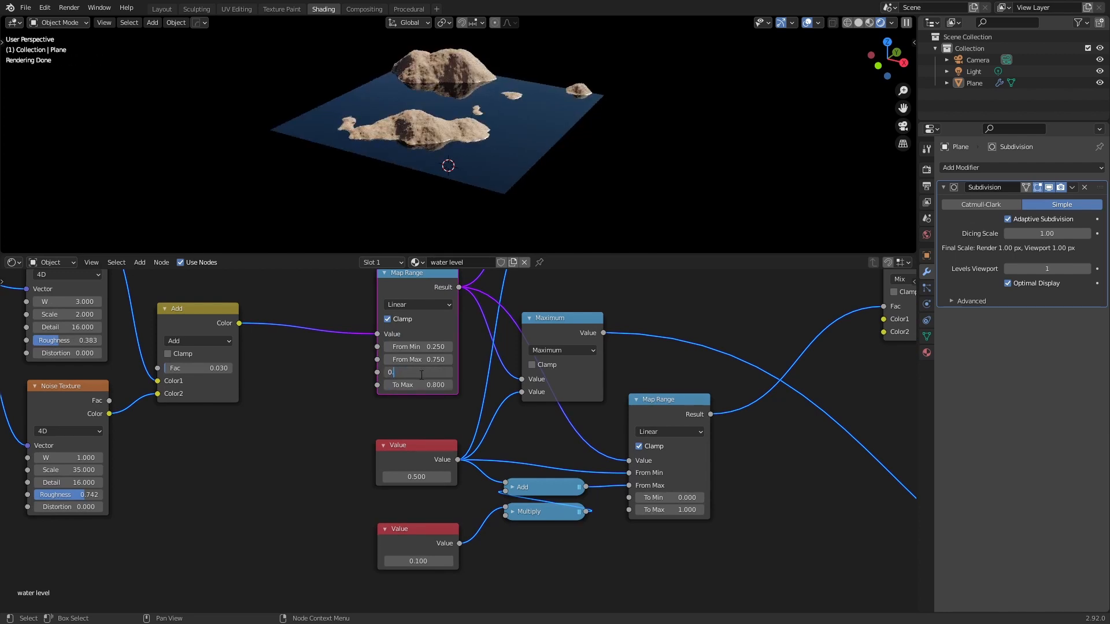
text(0.300)
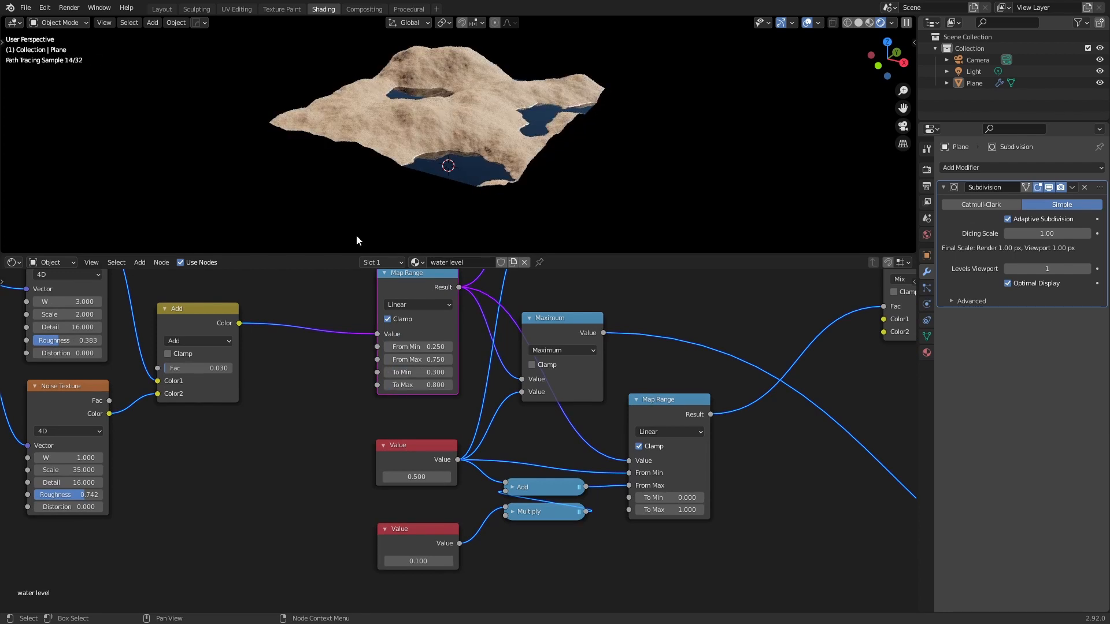